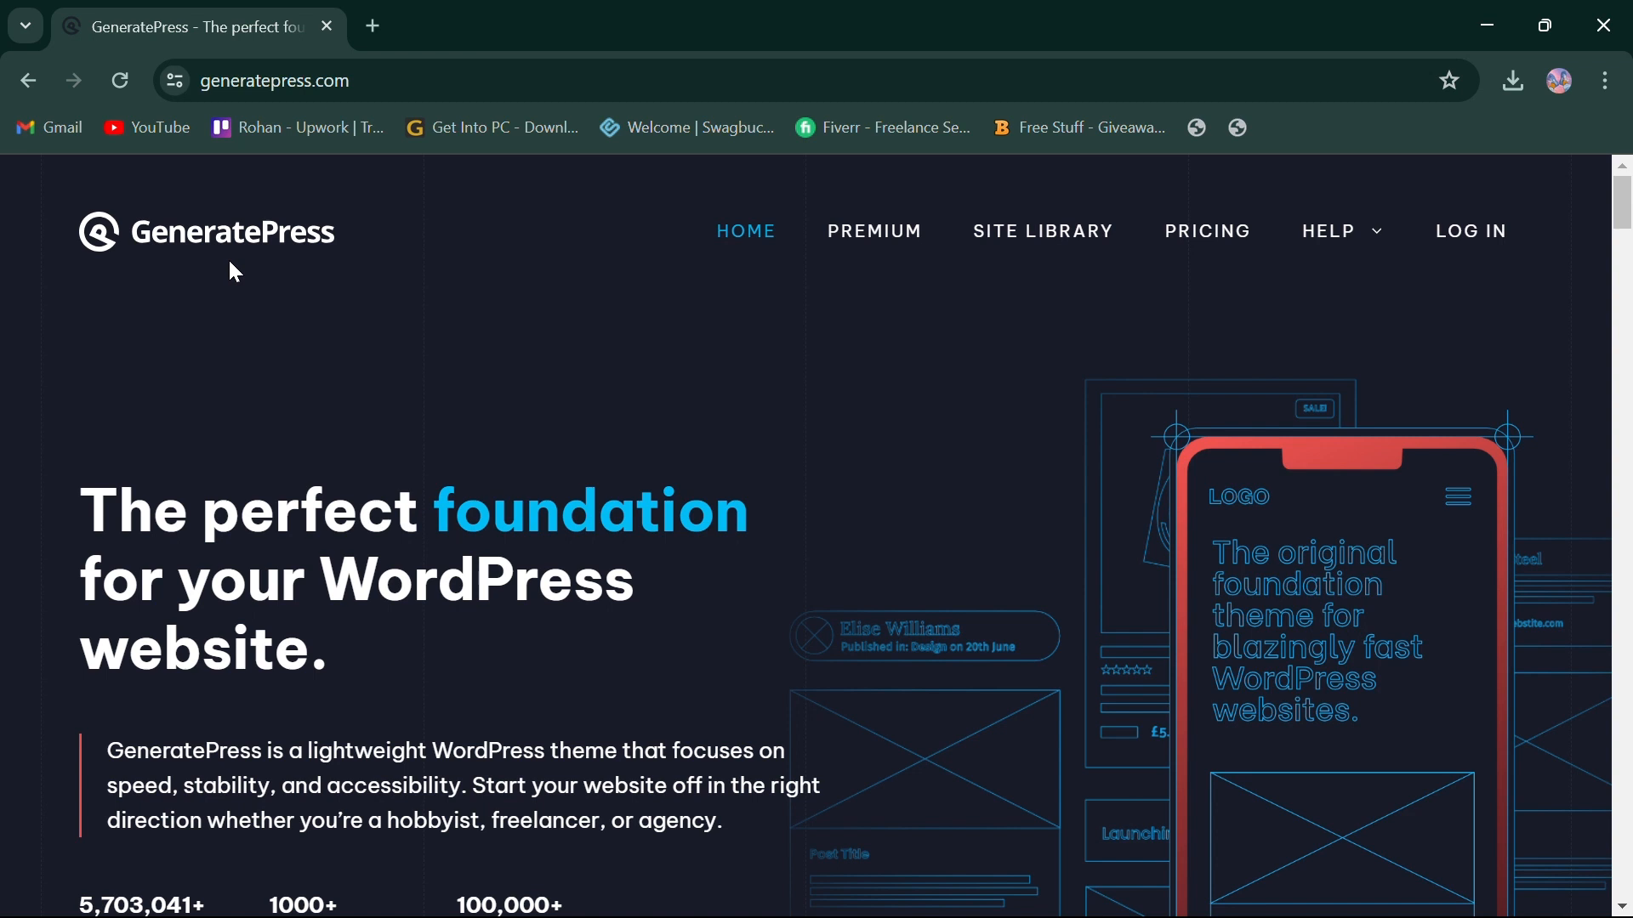
mouse_move(267, 307)
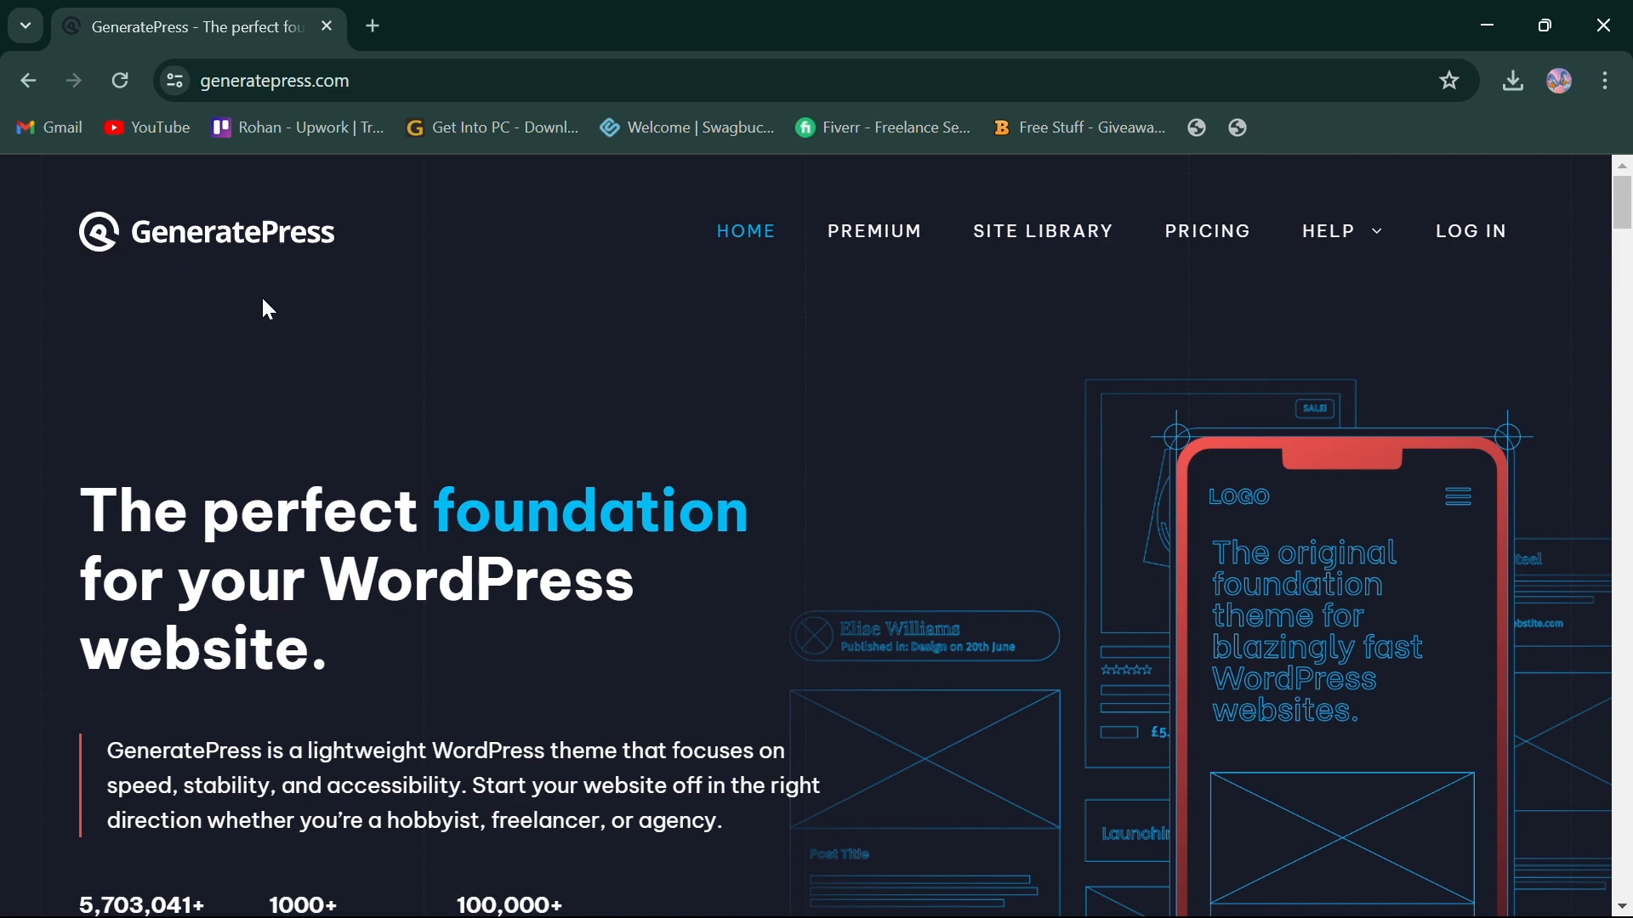
Step: Scroll past the feature highlights, testimonial, block-based theme builder and site library to Premium pricing
scroll(down, 3)
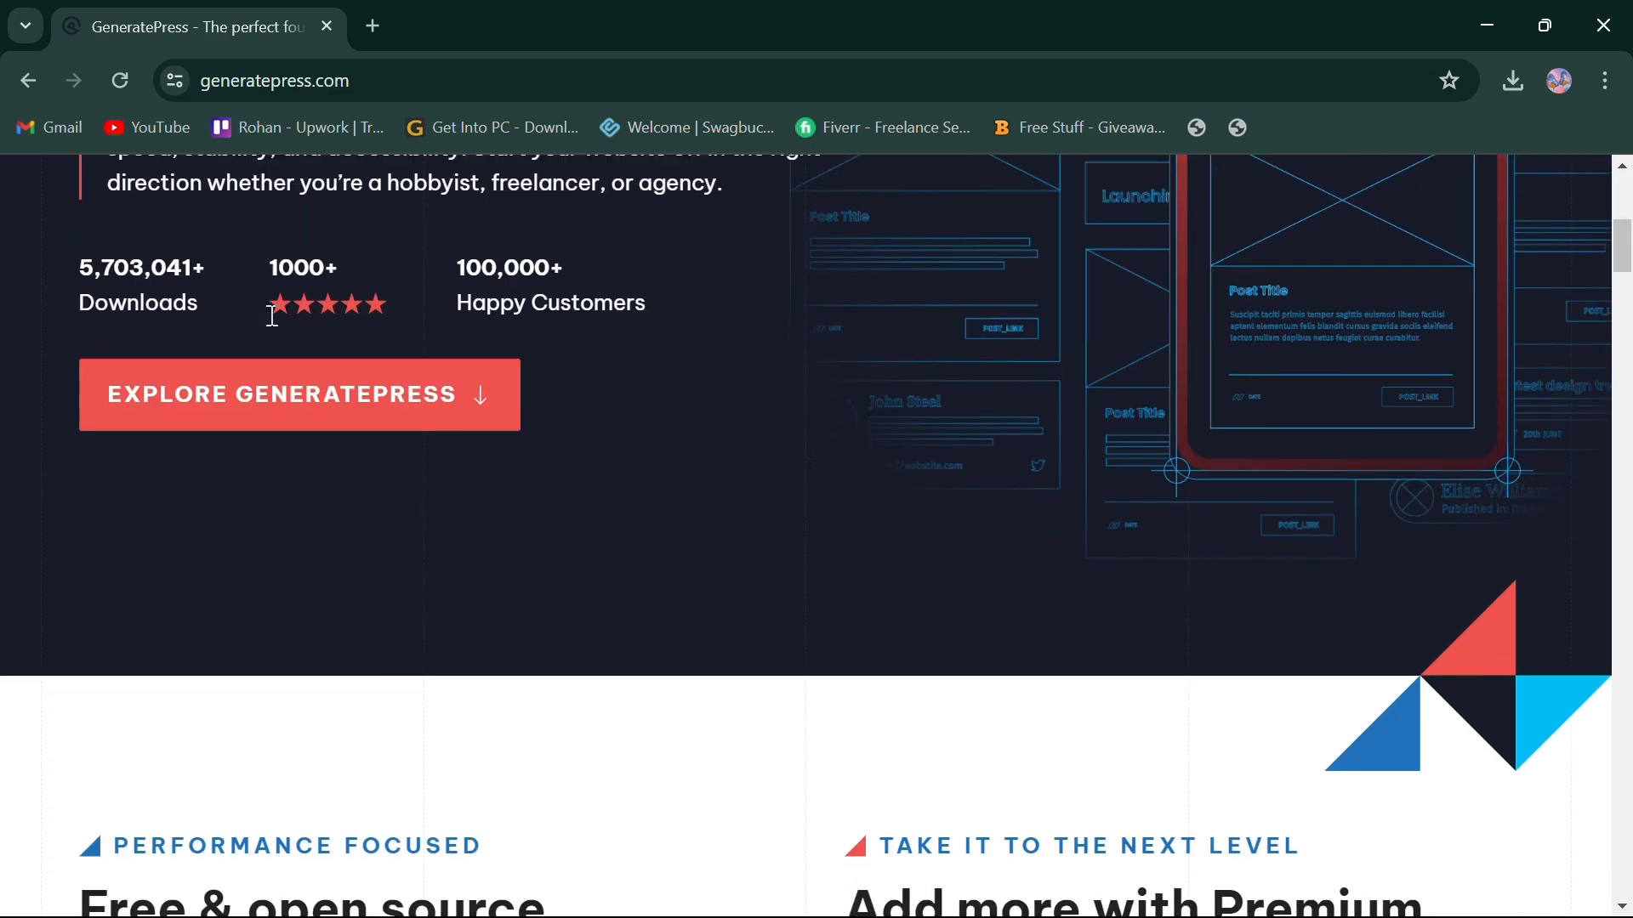
scroll(down, 3)
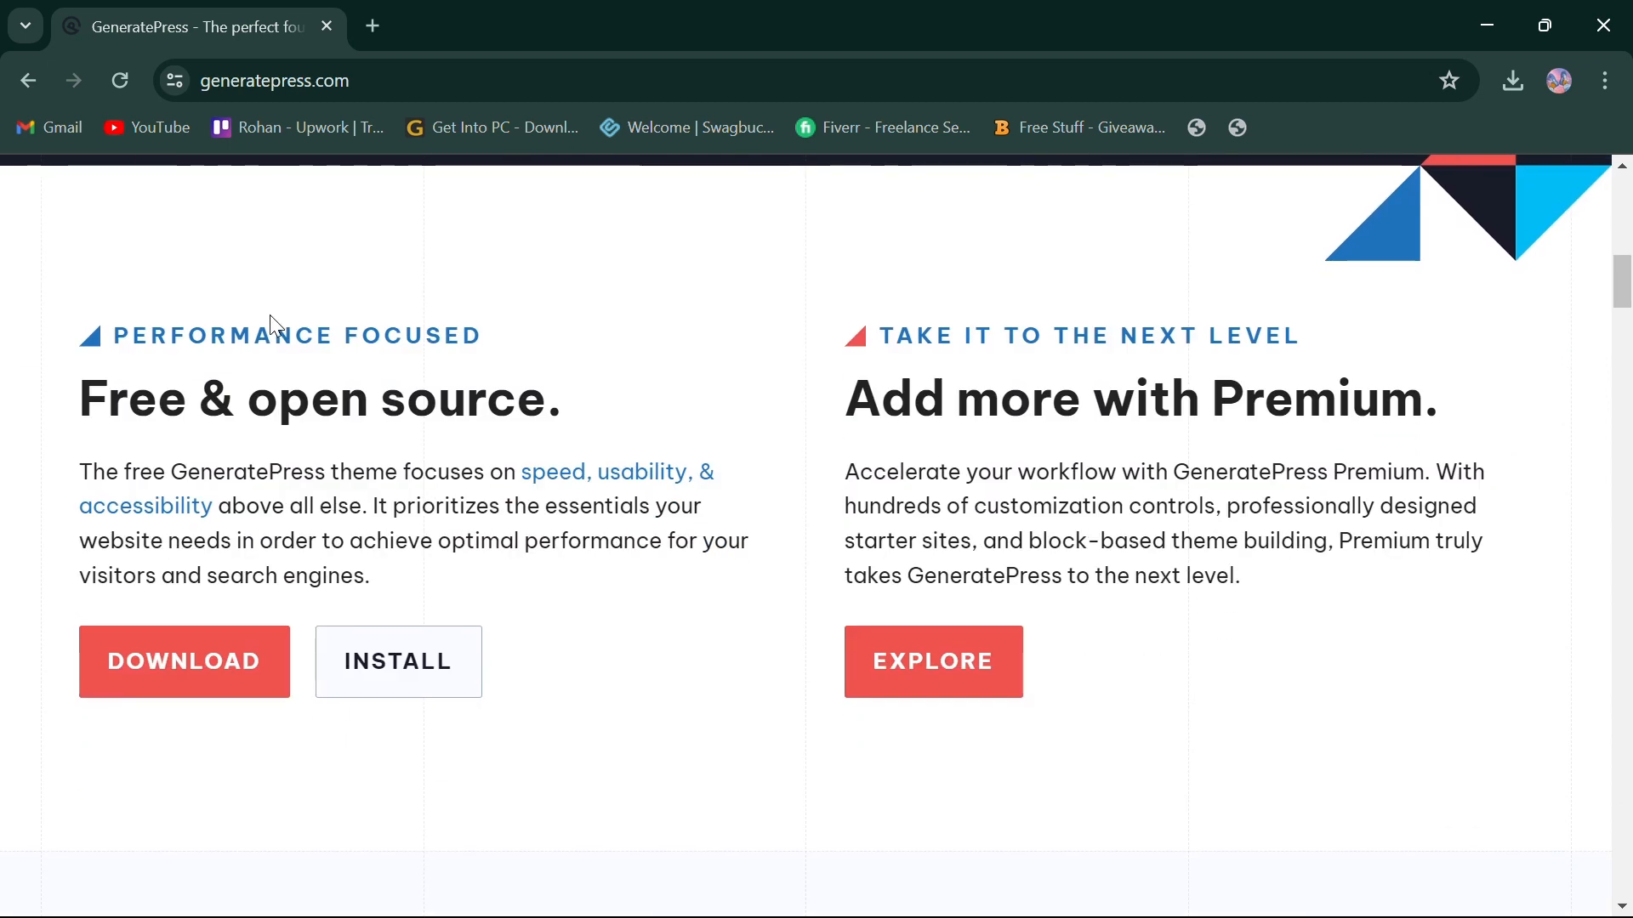
mouse_move(579, 490)
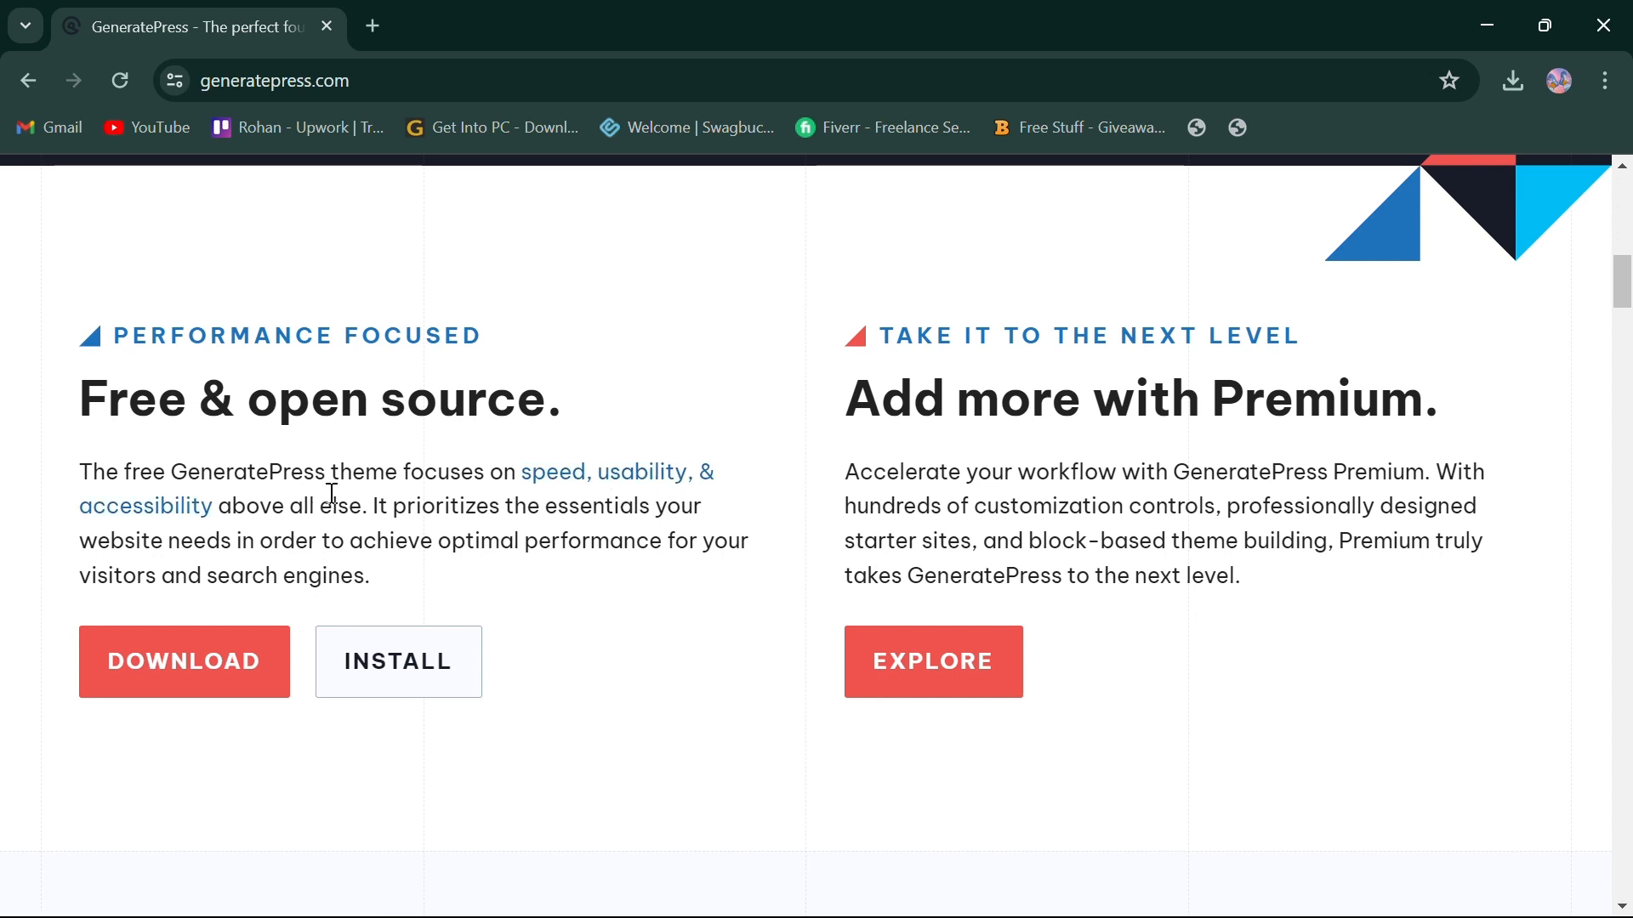
mouse_move(1082, 450)
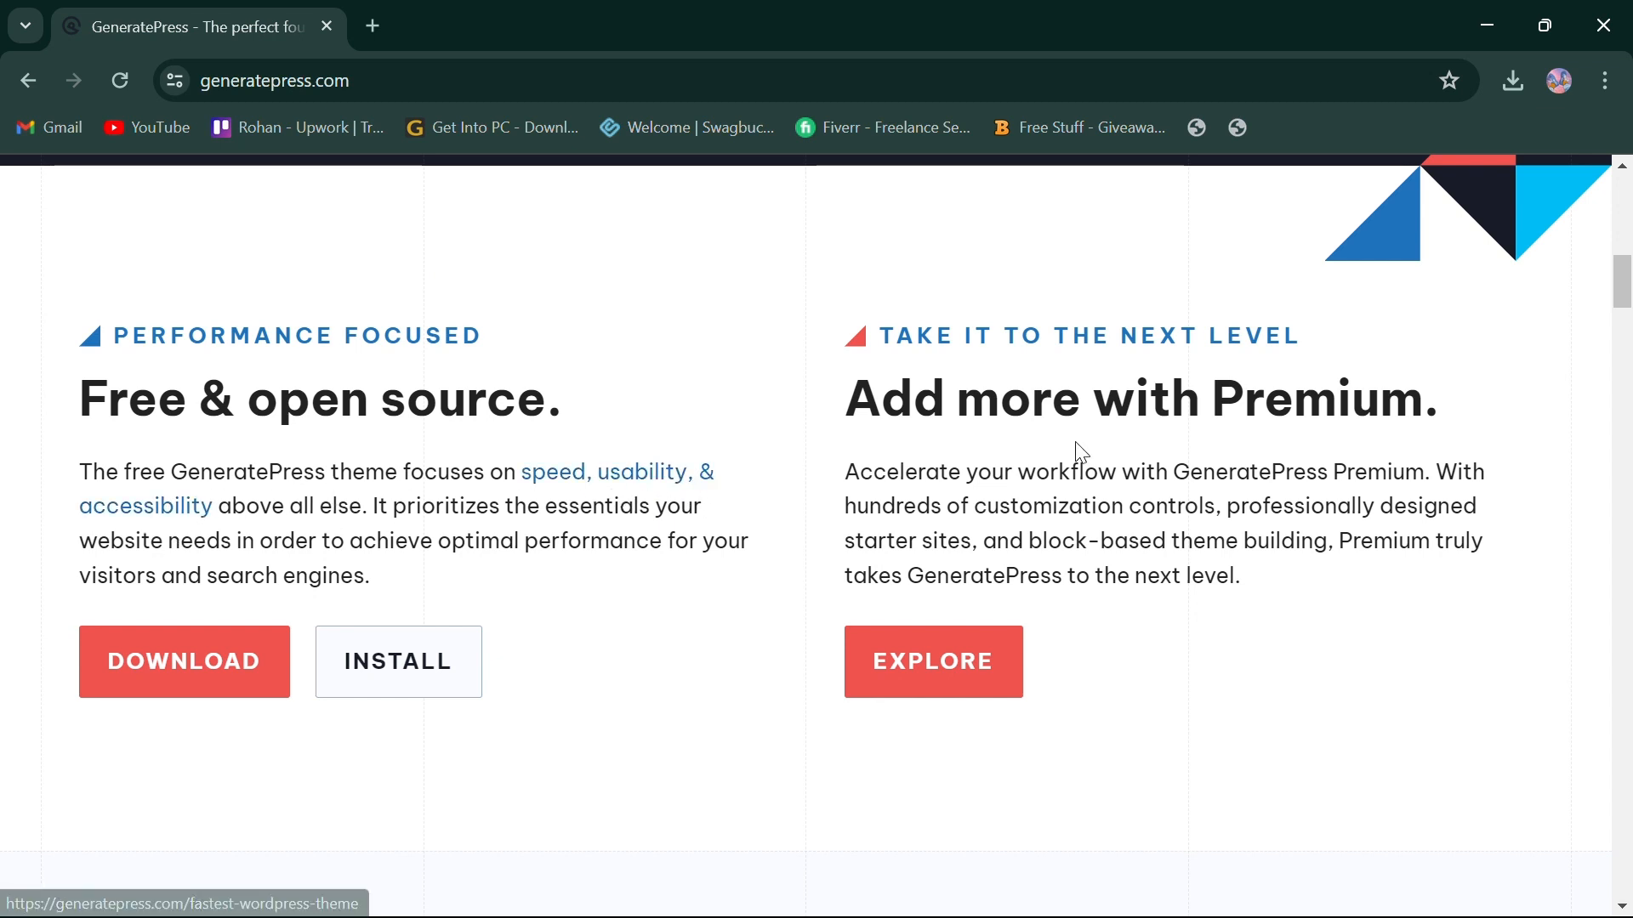
mouse_move(1201, 521)
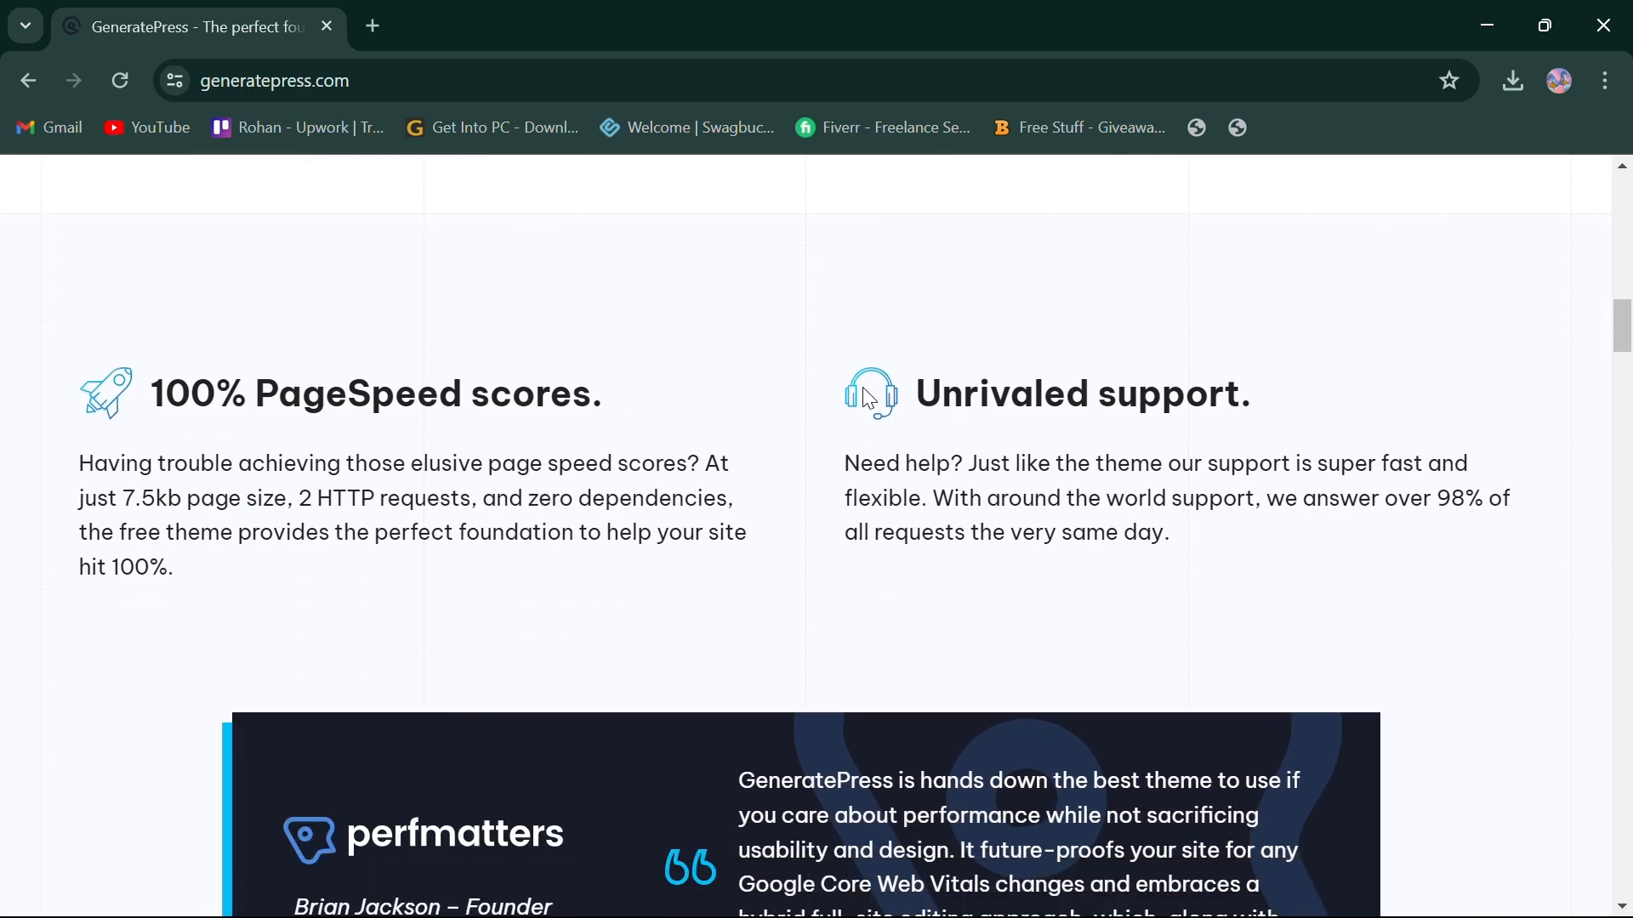
scroll(down, 3)
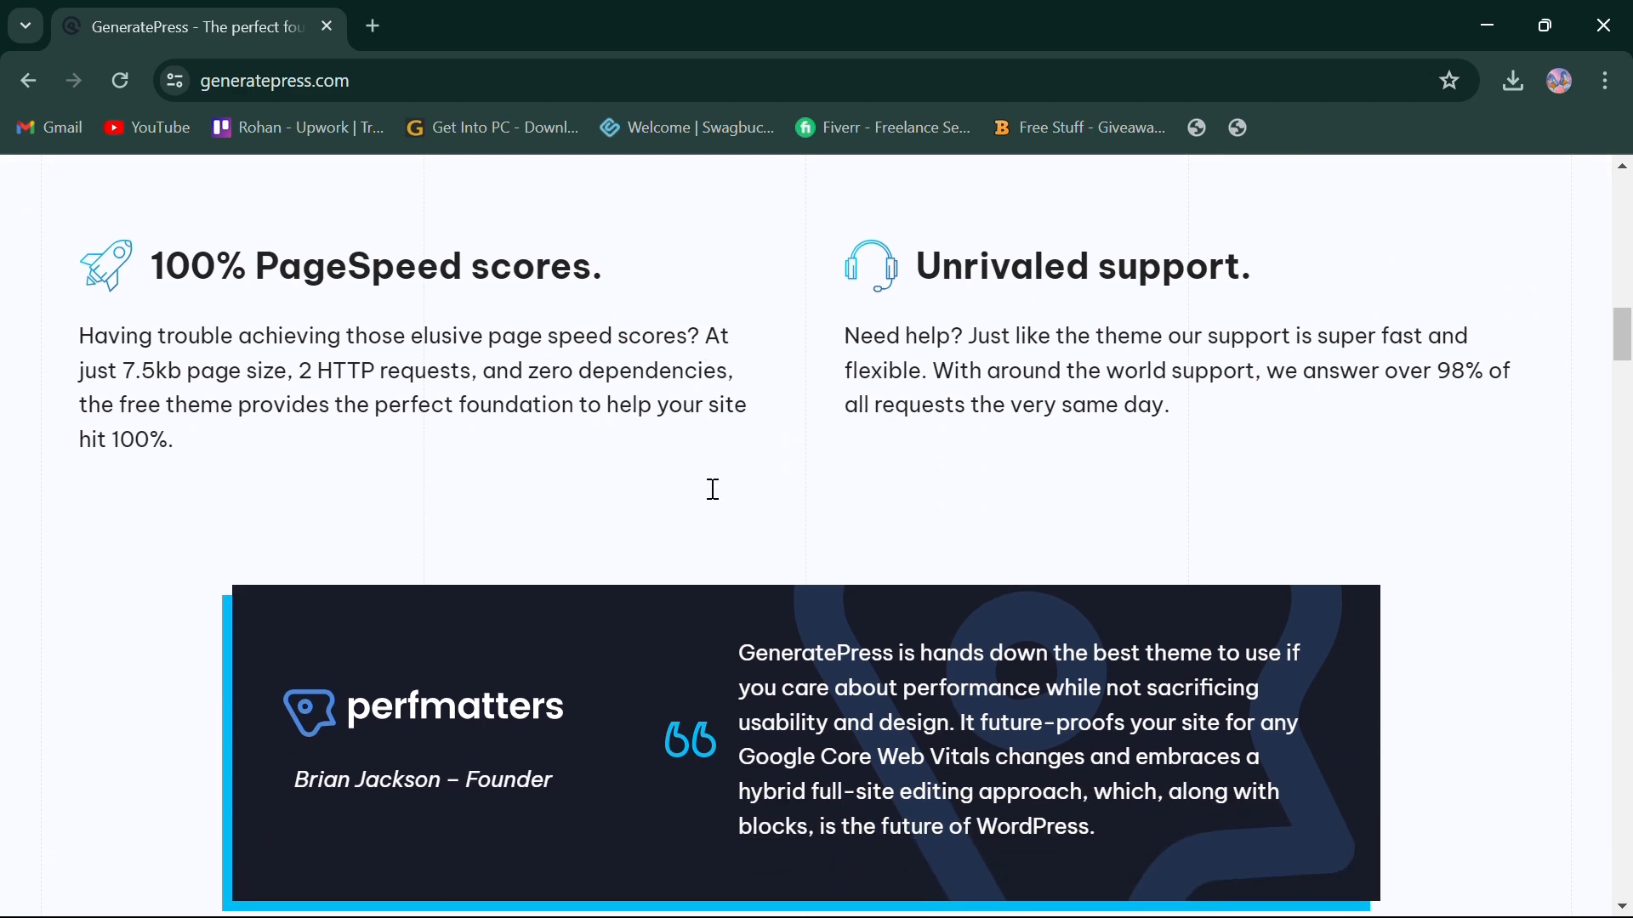
scroll(down, 3)
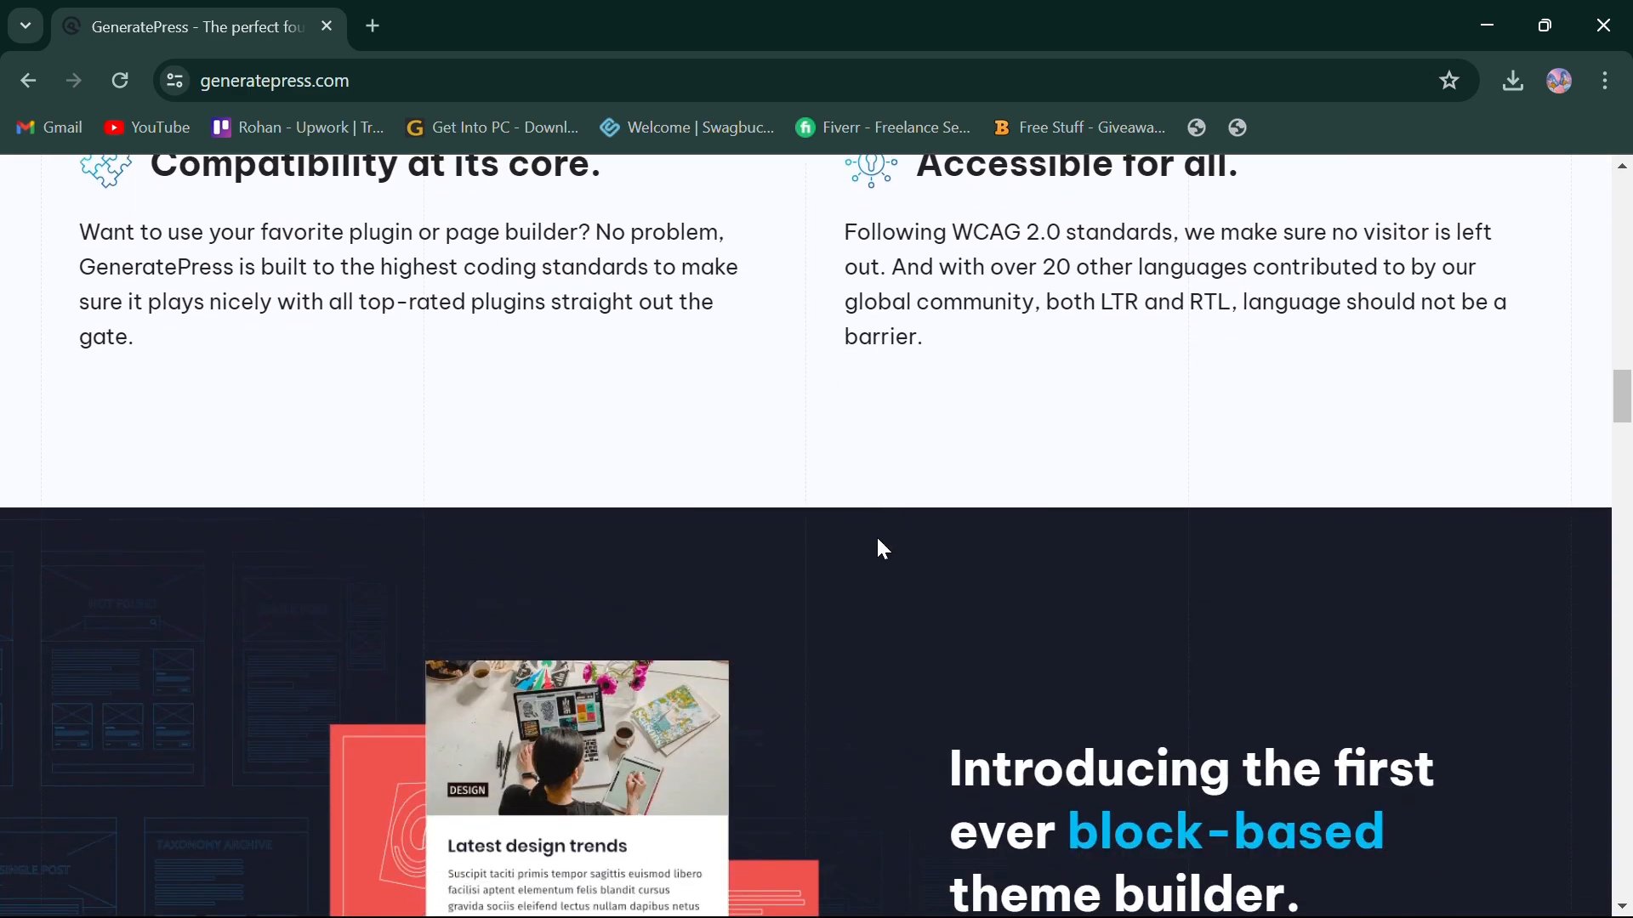
scroll(down, 3)
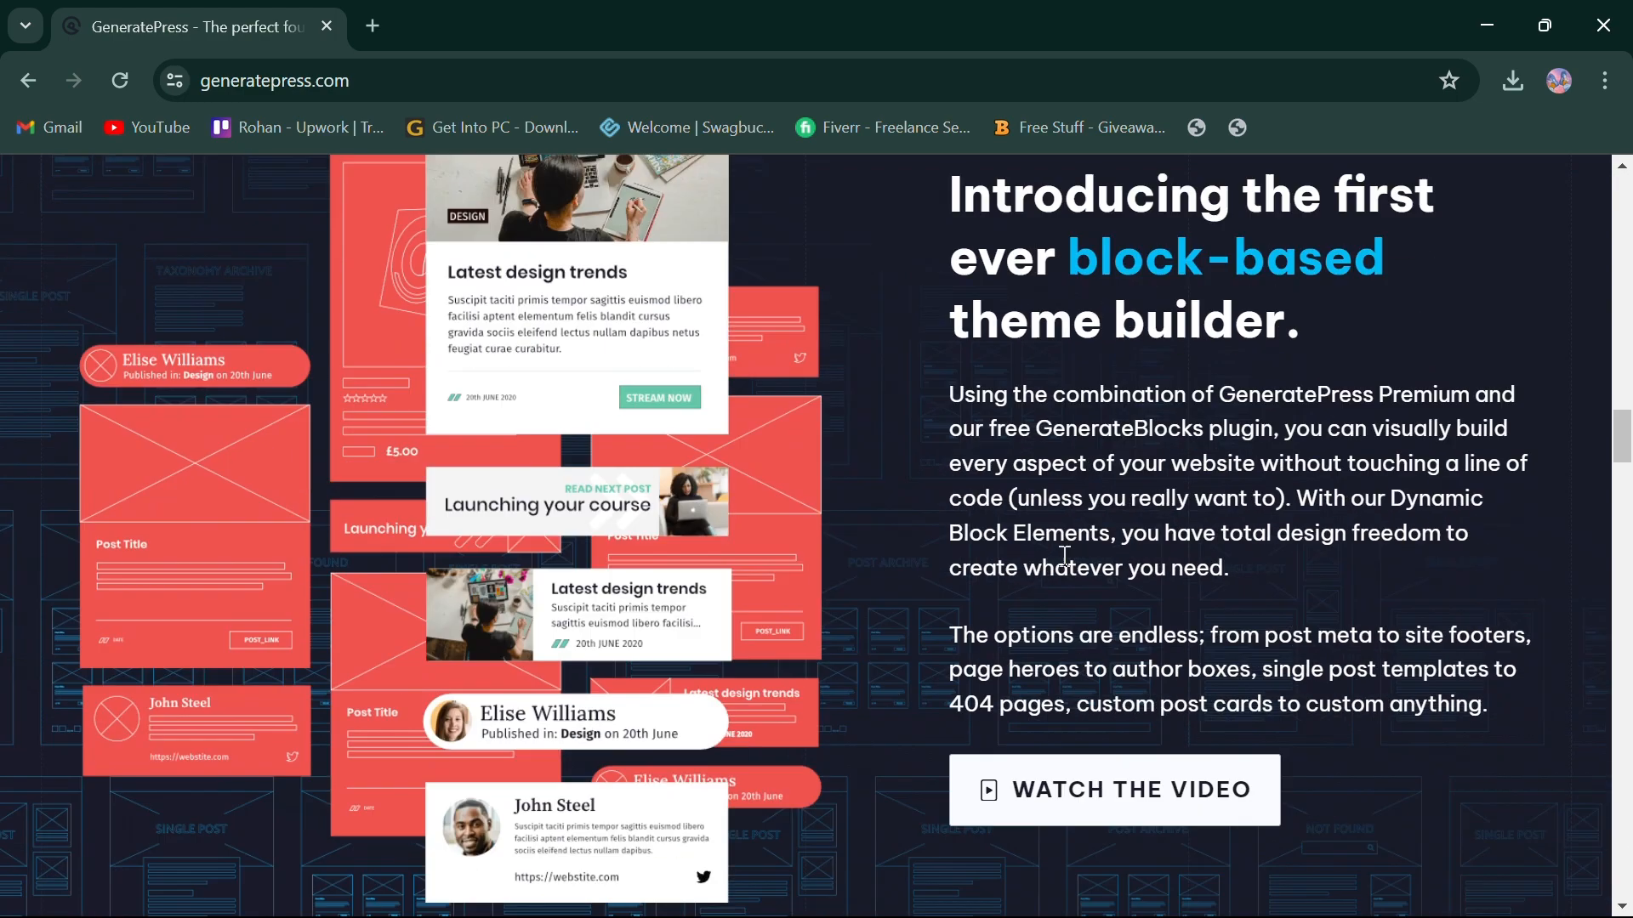
scroll(down, 3)
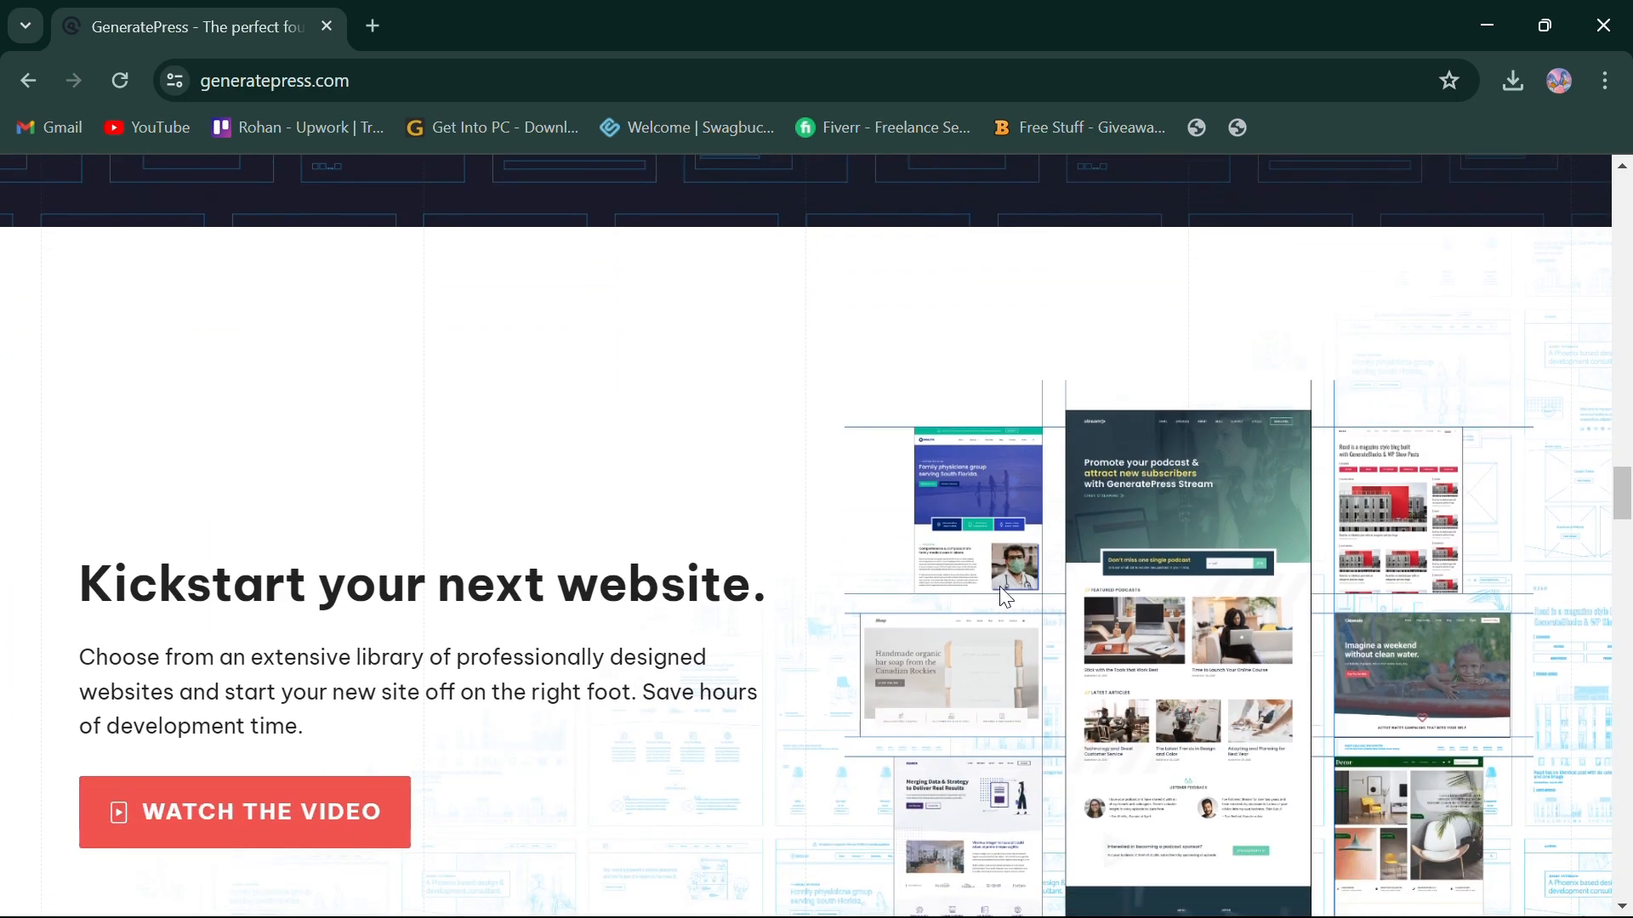
scroll(down, 3)
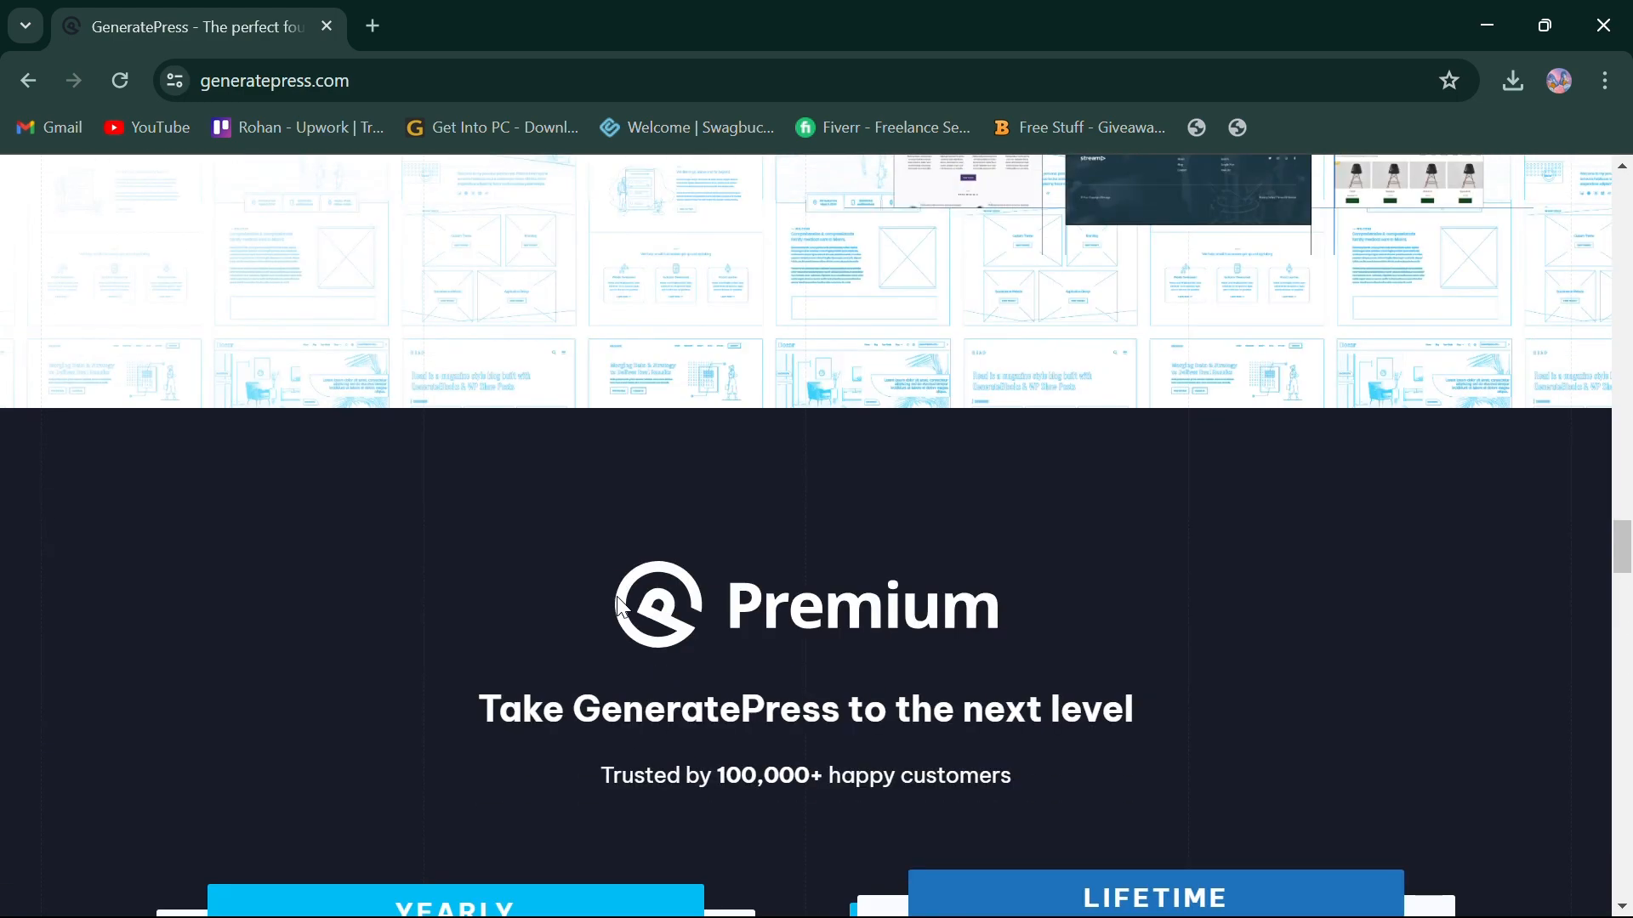
Step: Compare the Premium pricing cards: Yearly $59 versus Lifetime $249 and their included features
scroll(down, 3)
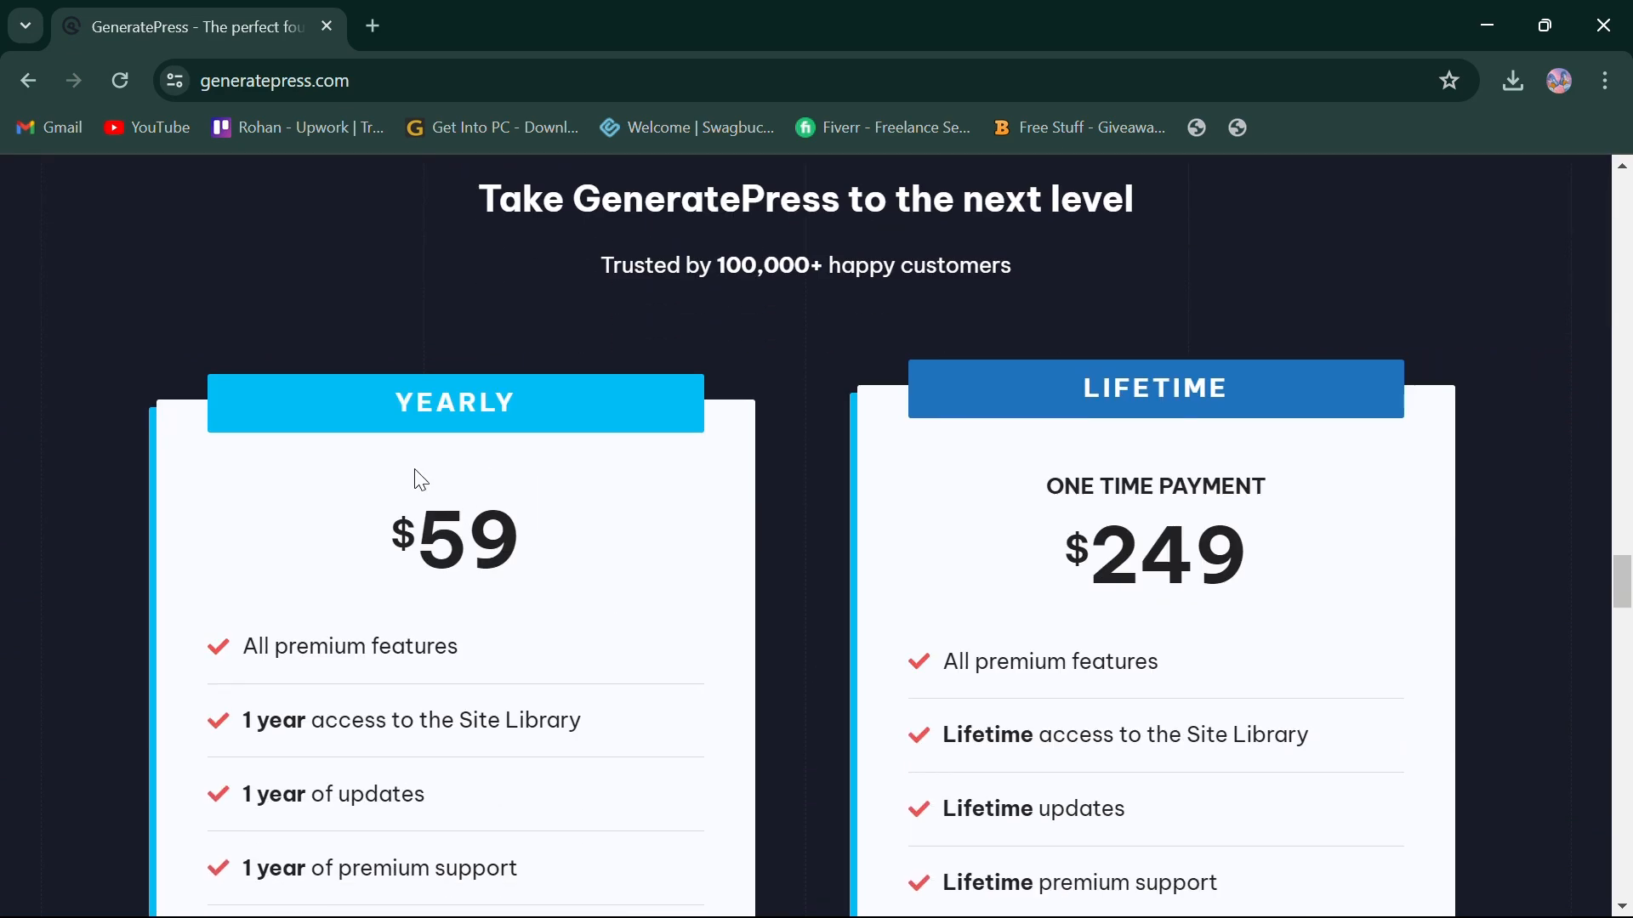
scroll(down, 3)
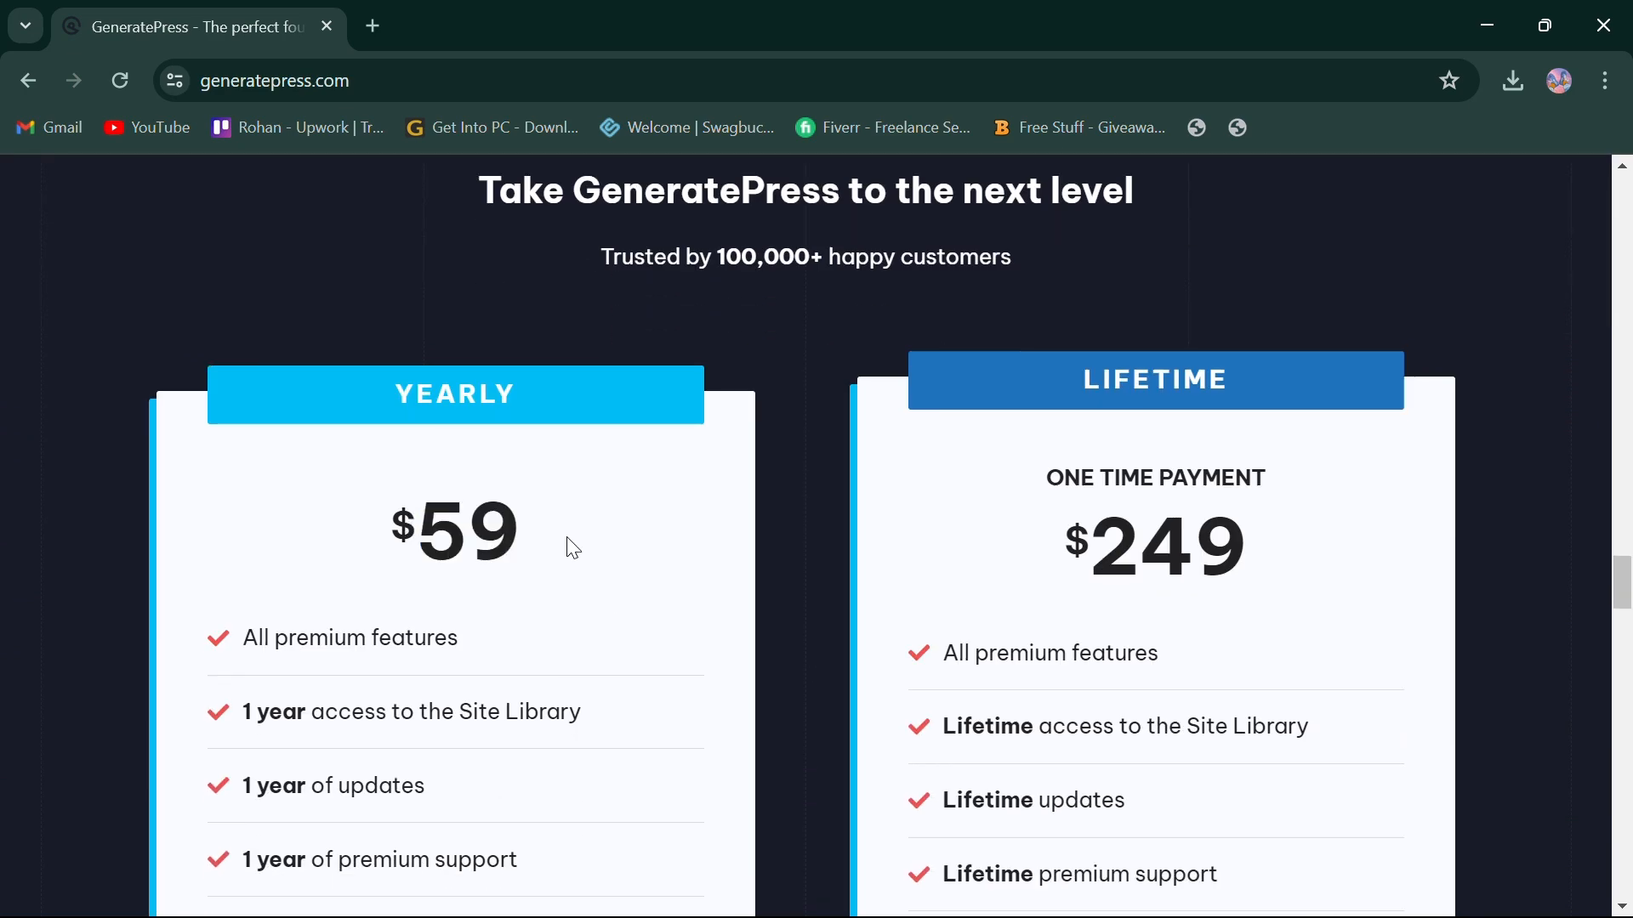
scroll(down, 3)
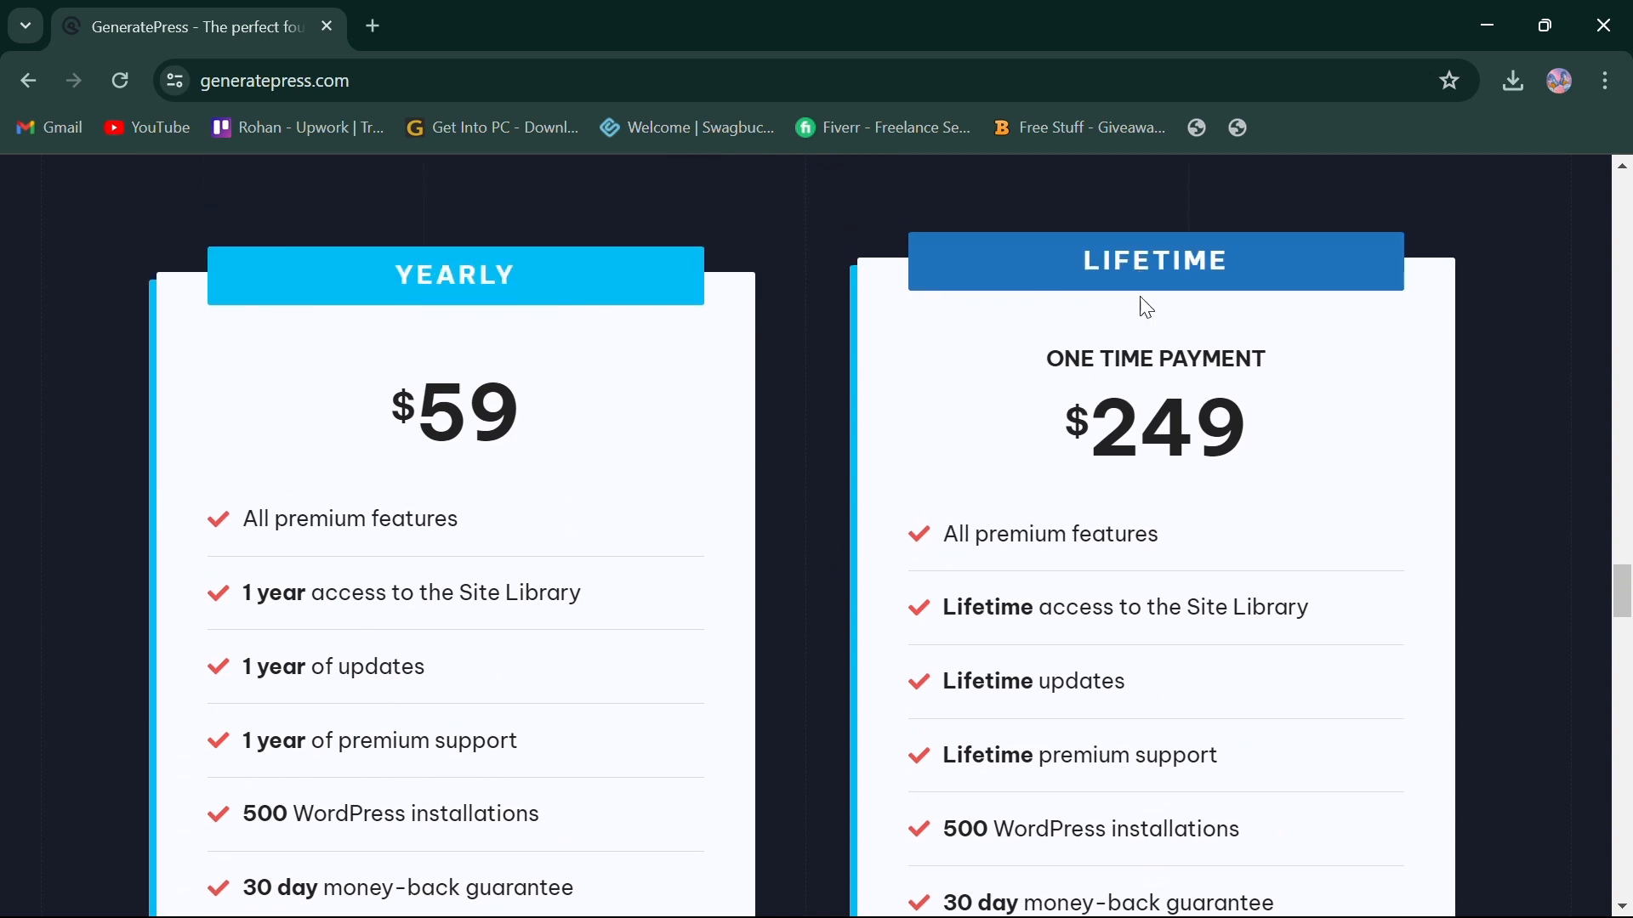
mouse_move(1263, 439)
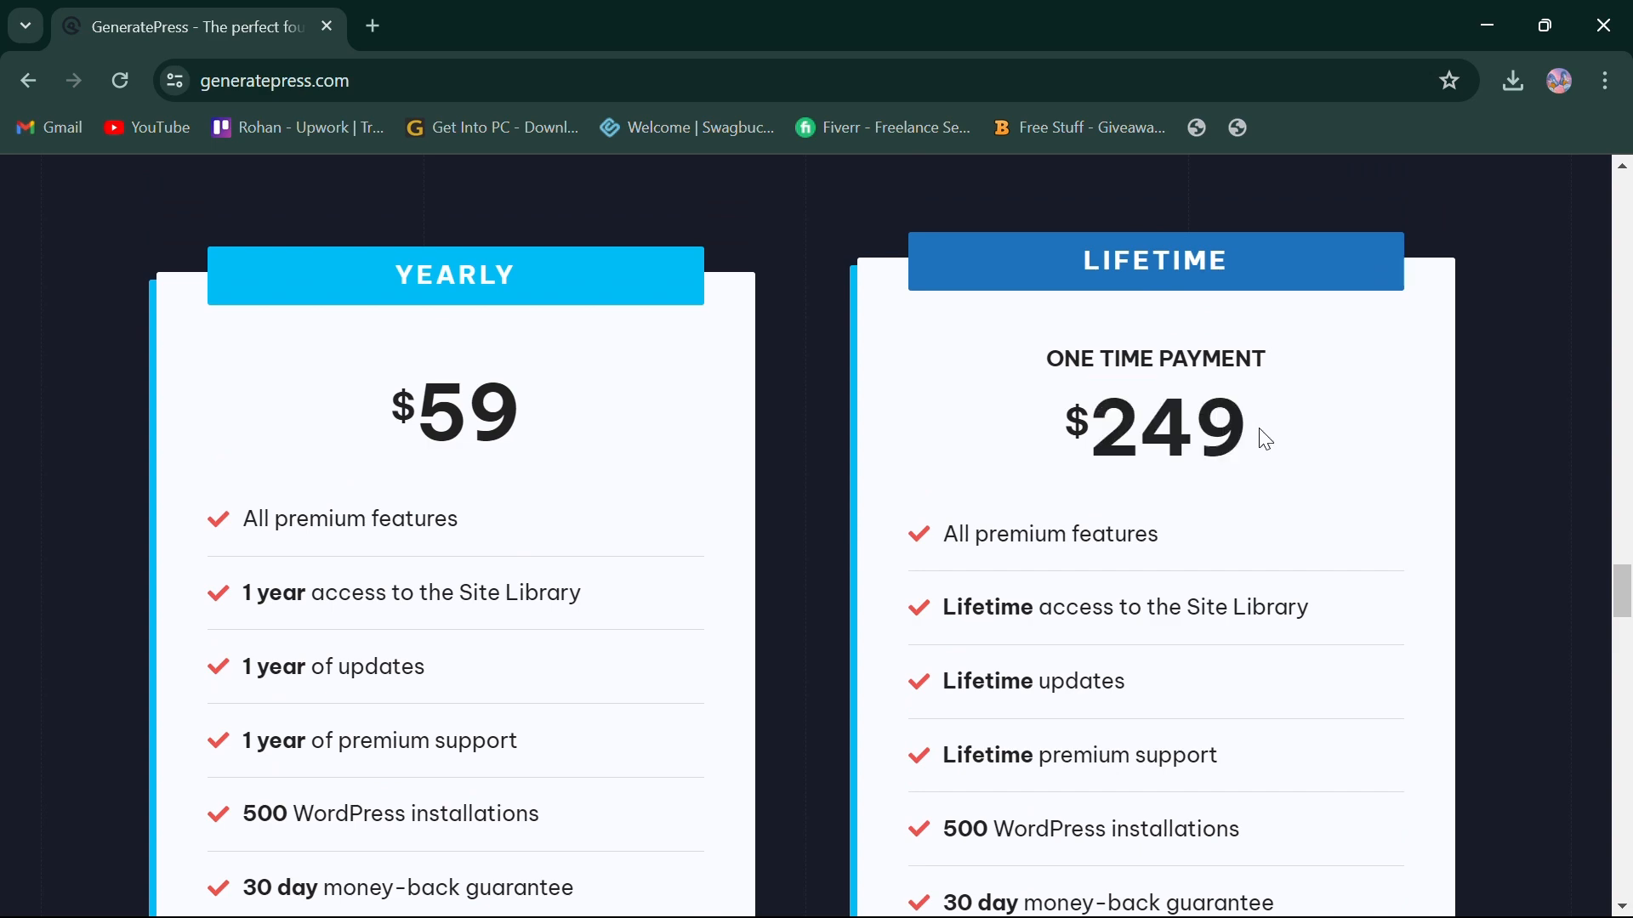
scroll(down, 3)
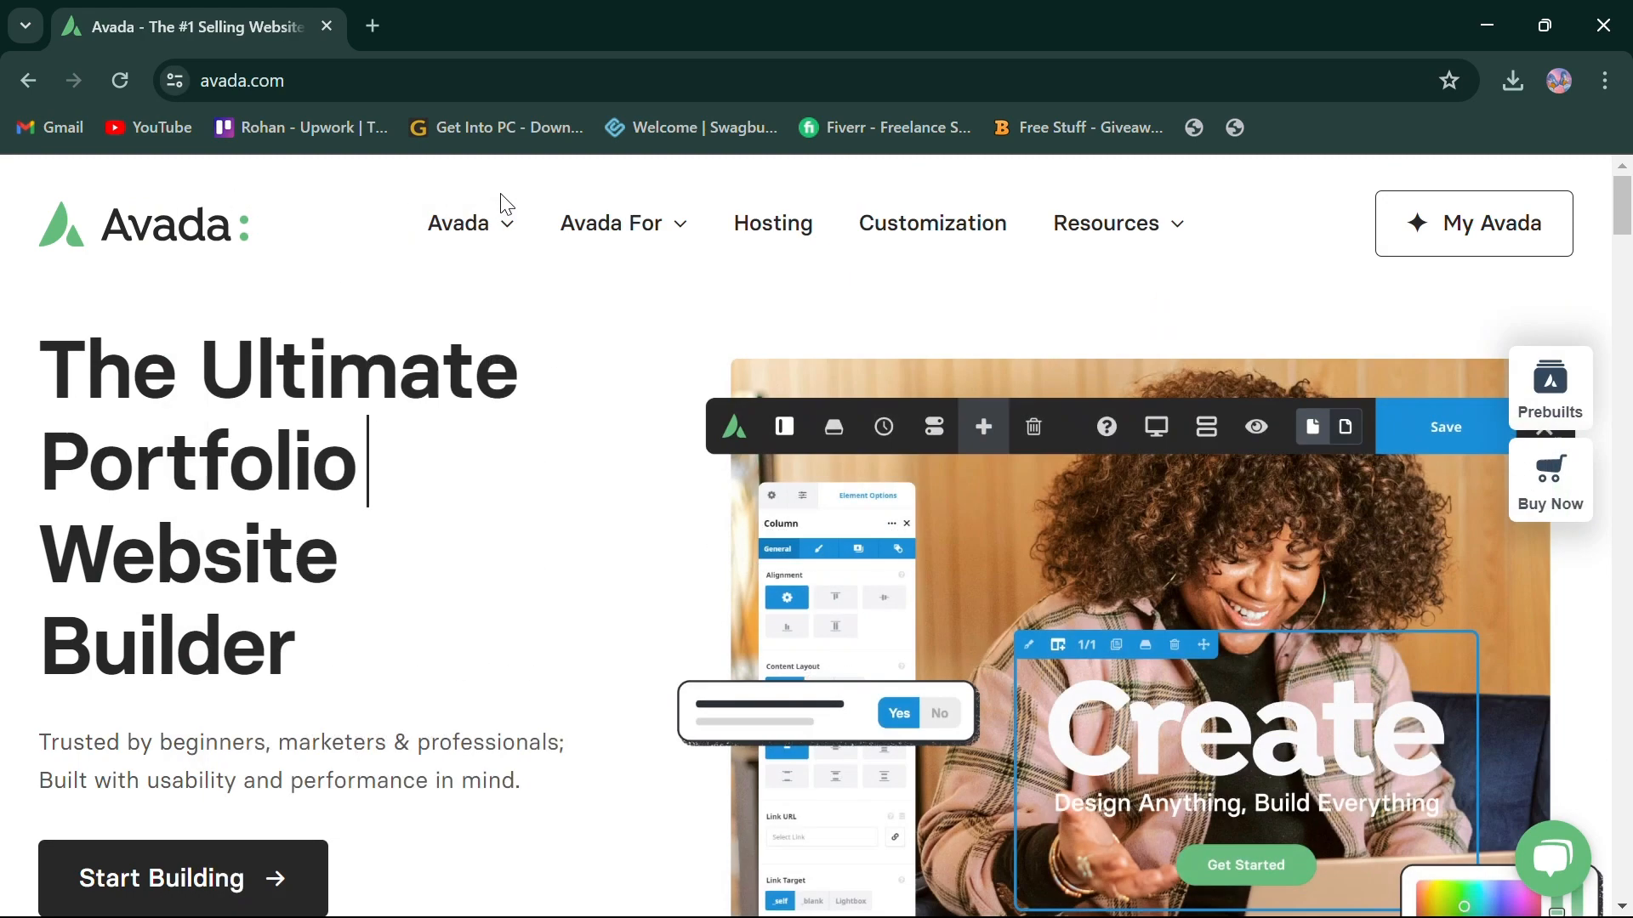
Step: Show Avada's builder features menu listing Layout, Header, Footer and Form Builder
click(457, 223)
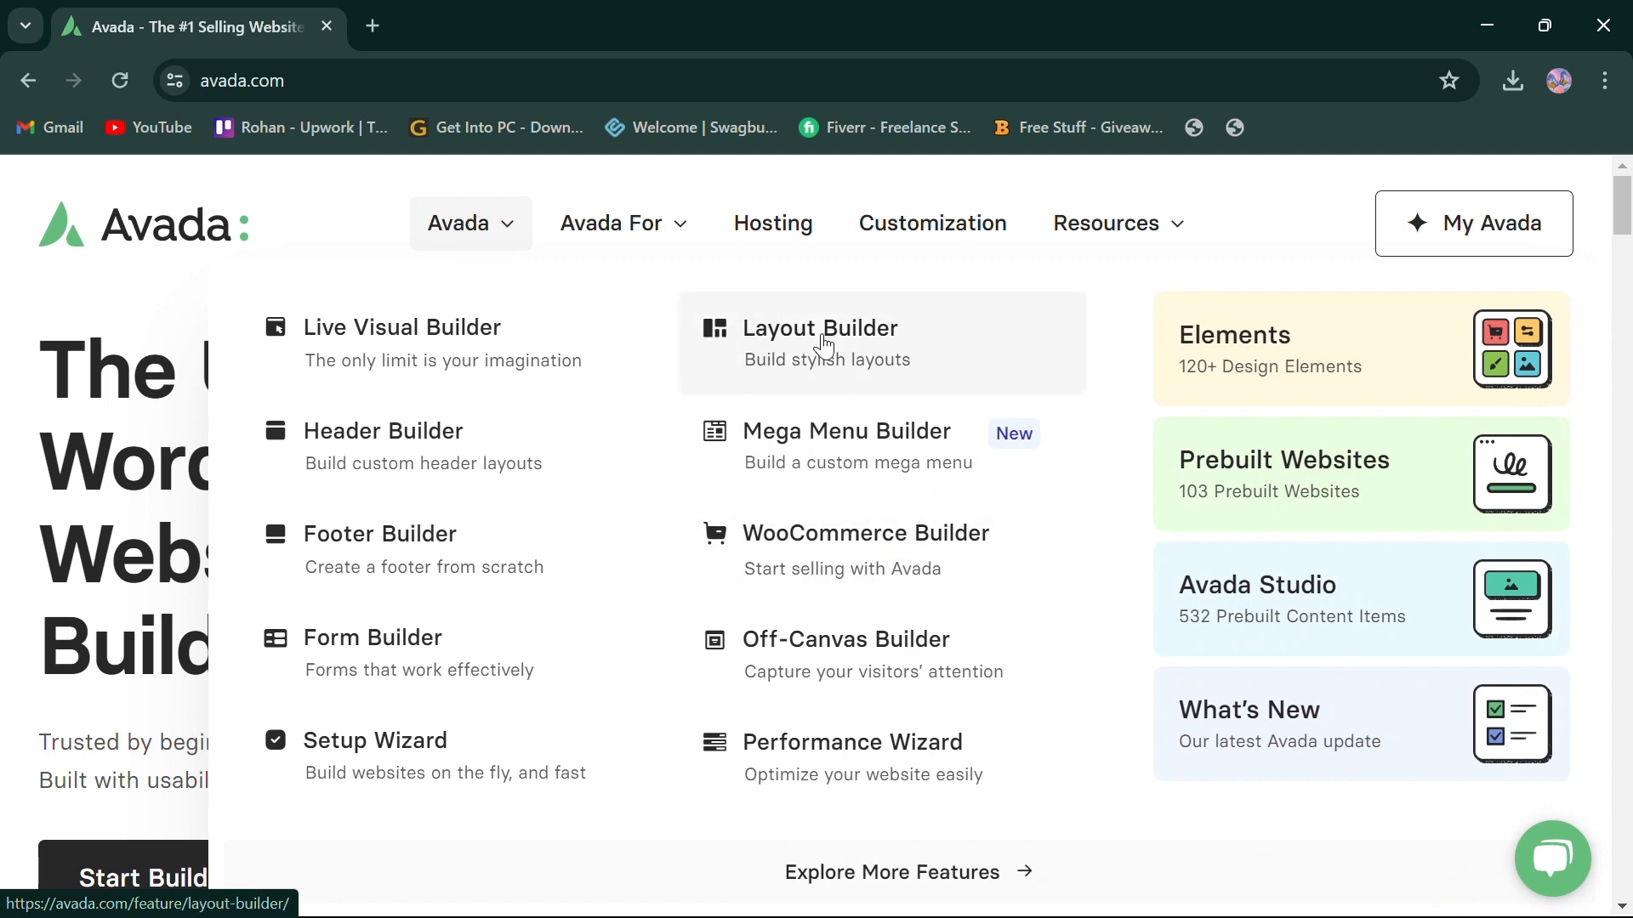
mouse_move(966, 377)
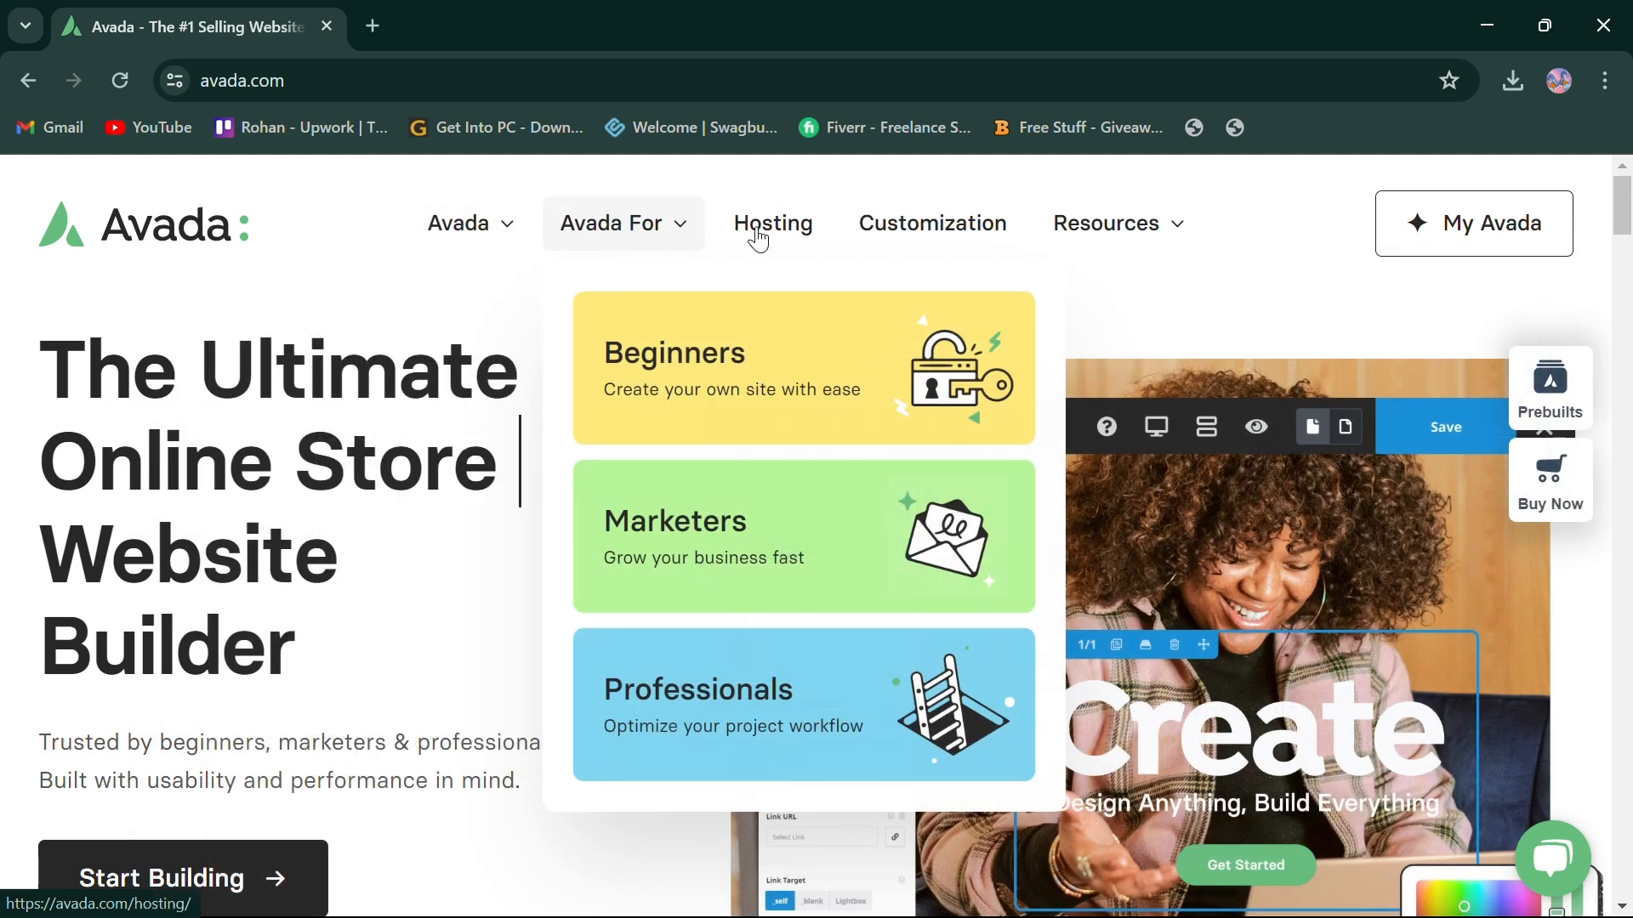
Step: Scroll through the Avada homepage sections down to the bottom
scroll(down, 3)
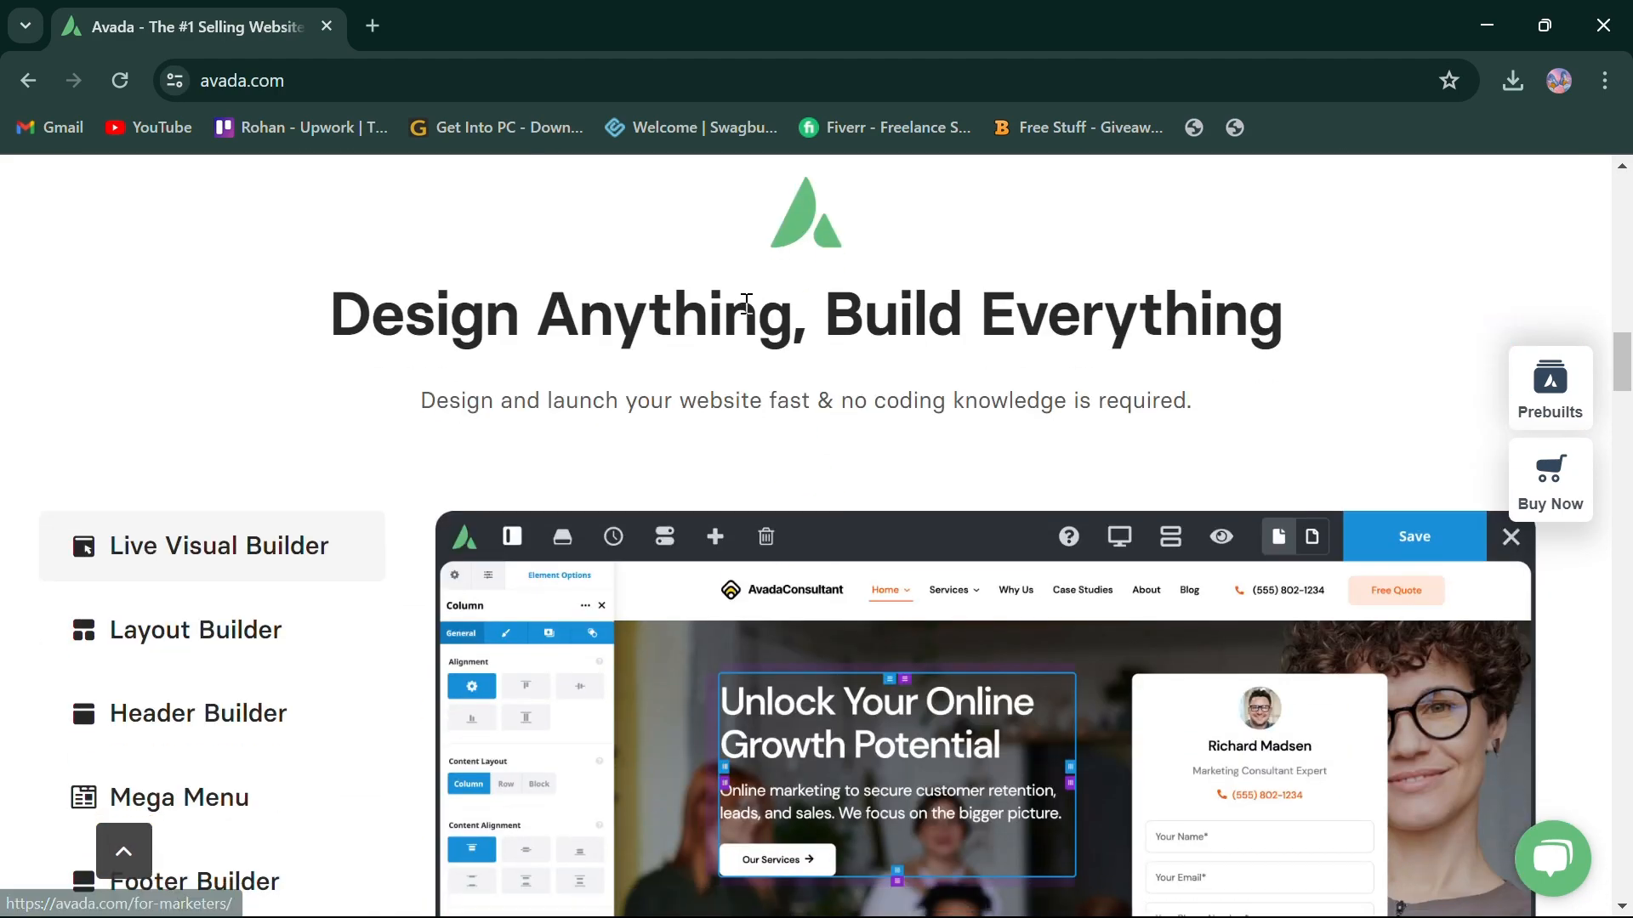
scroll(down, 3)
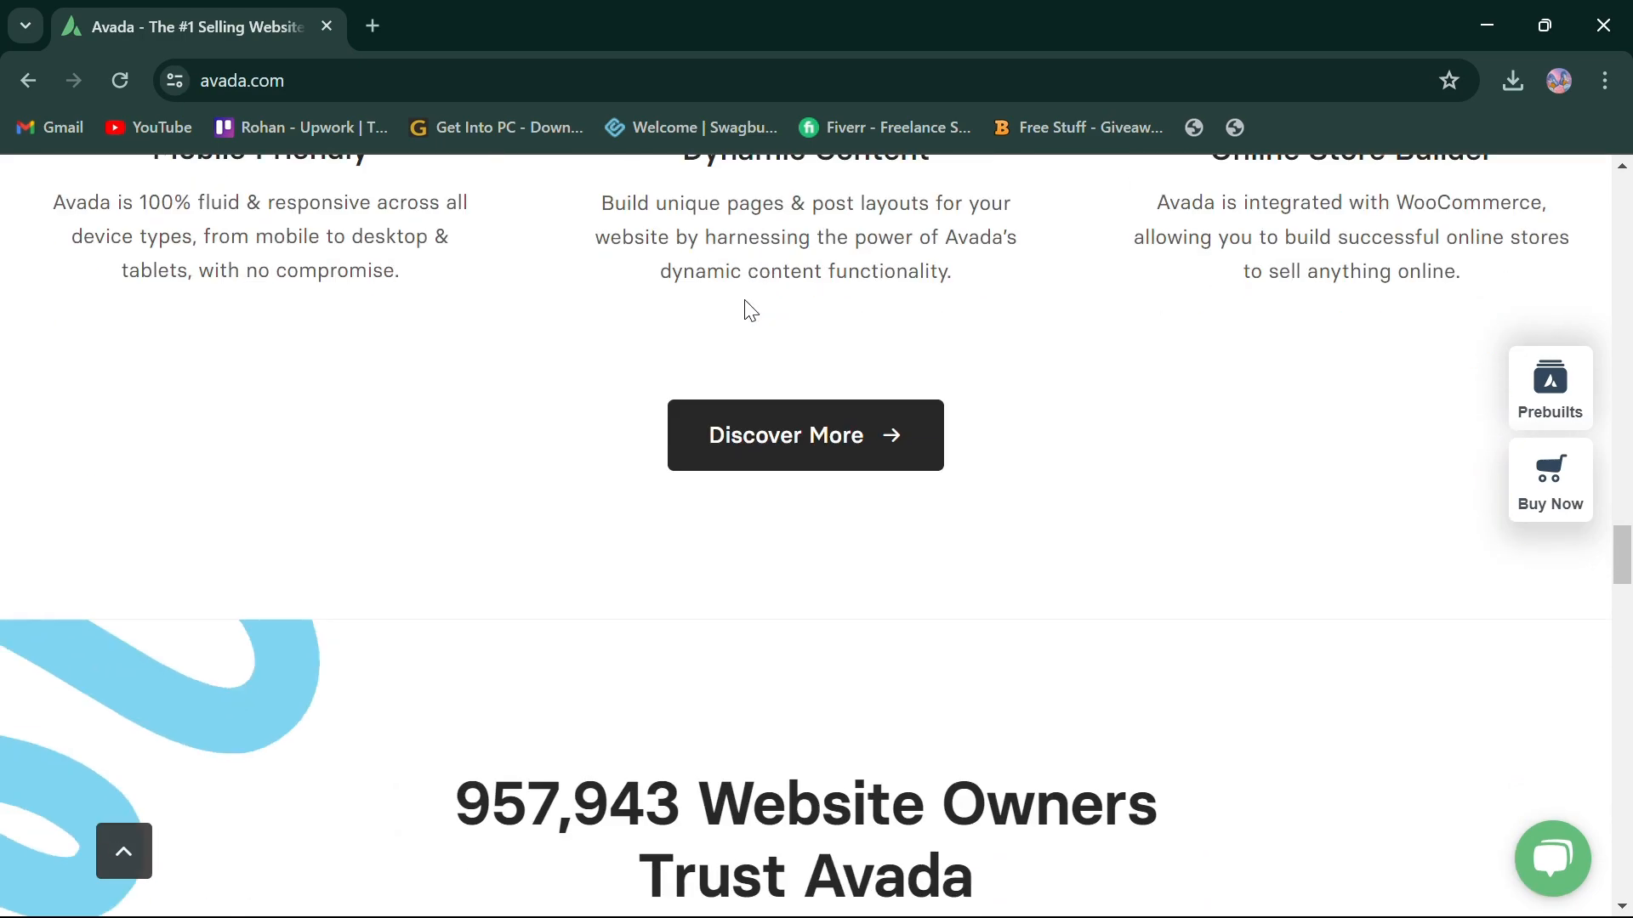
scroll(down, 3)
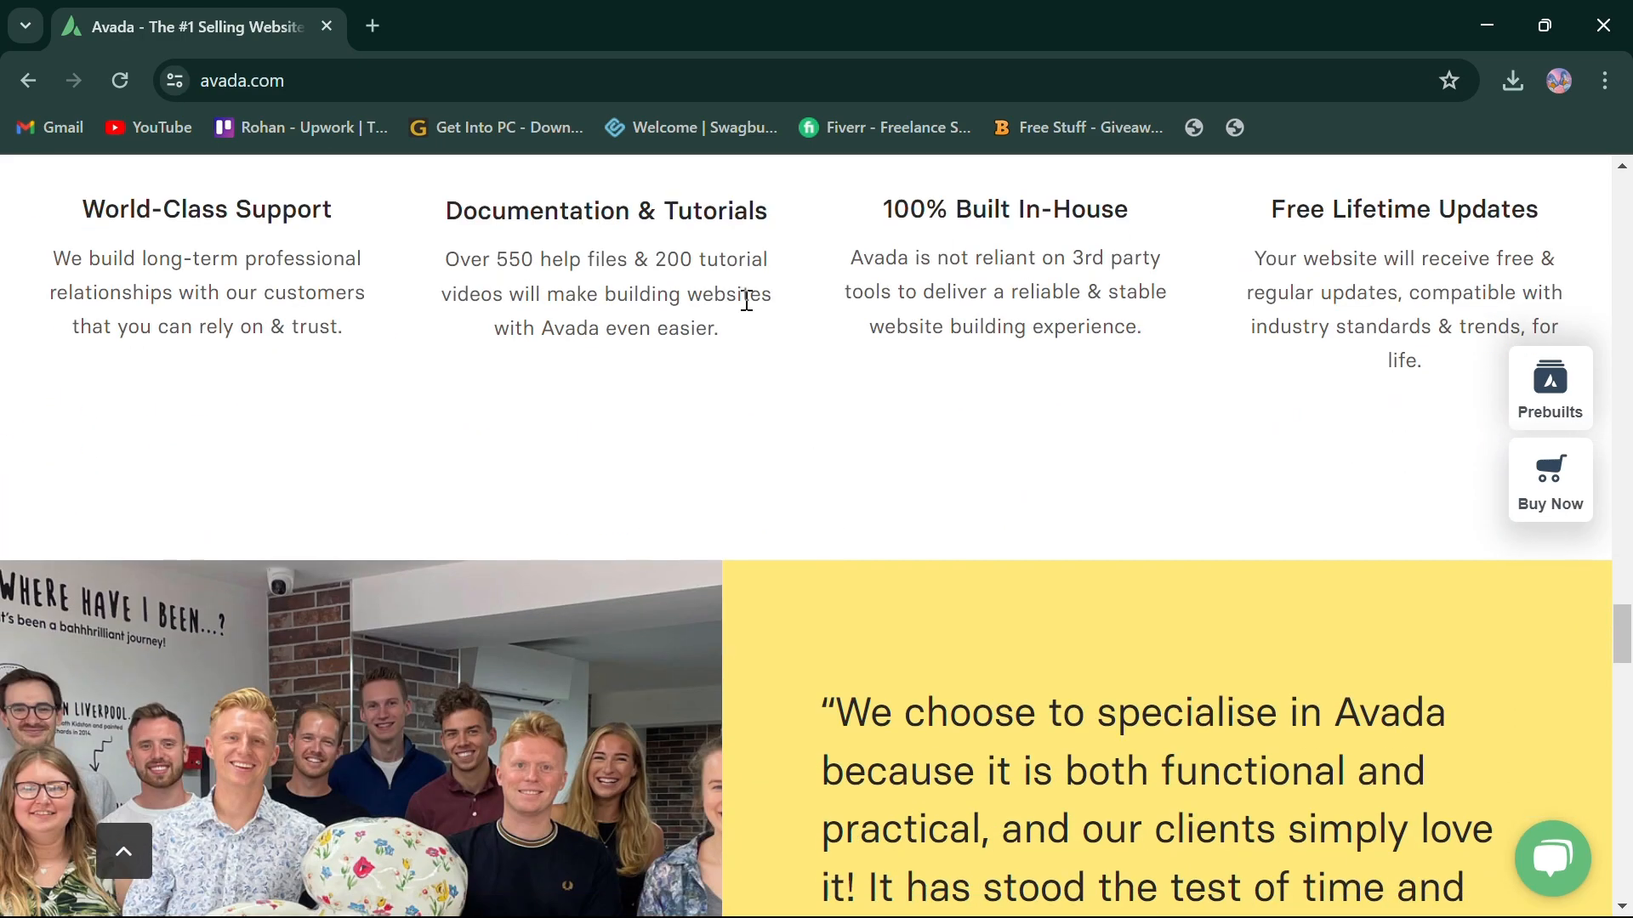
scroll(down, 3)
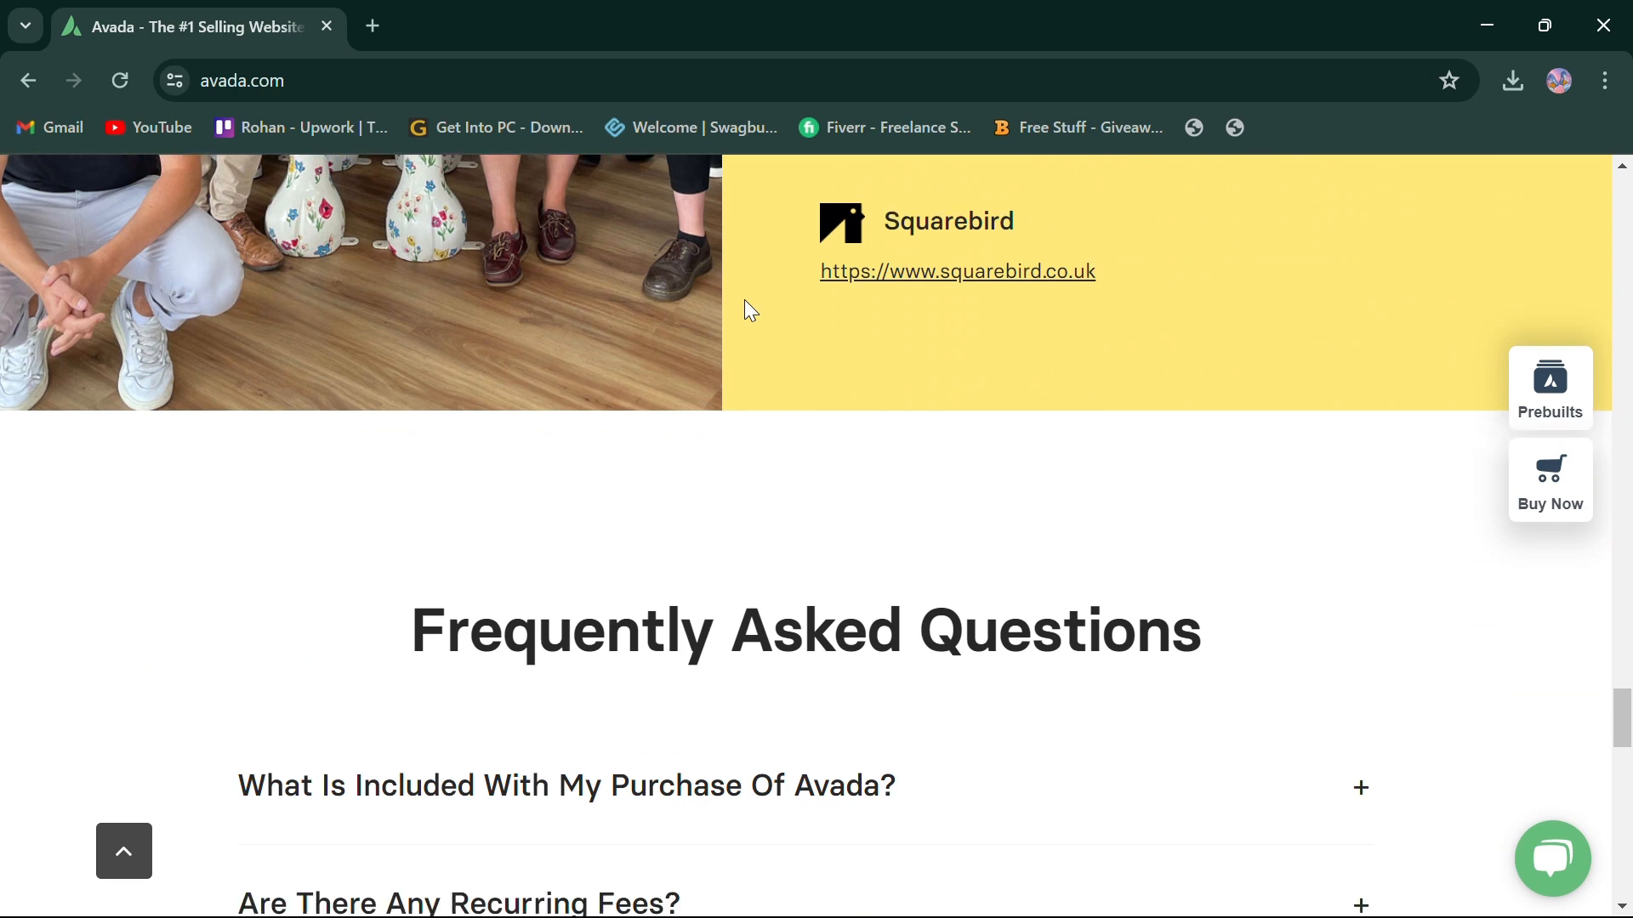
scroll(down, 3)
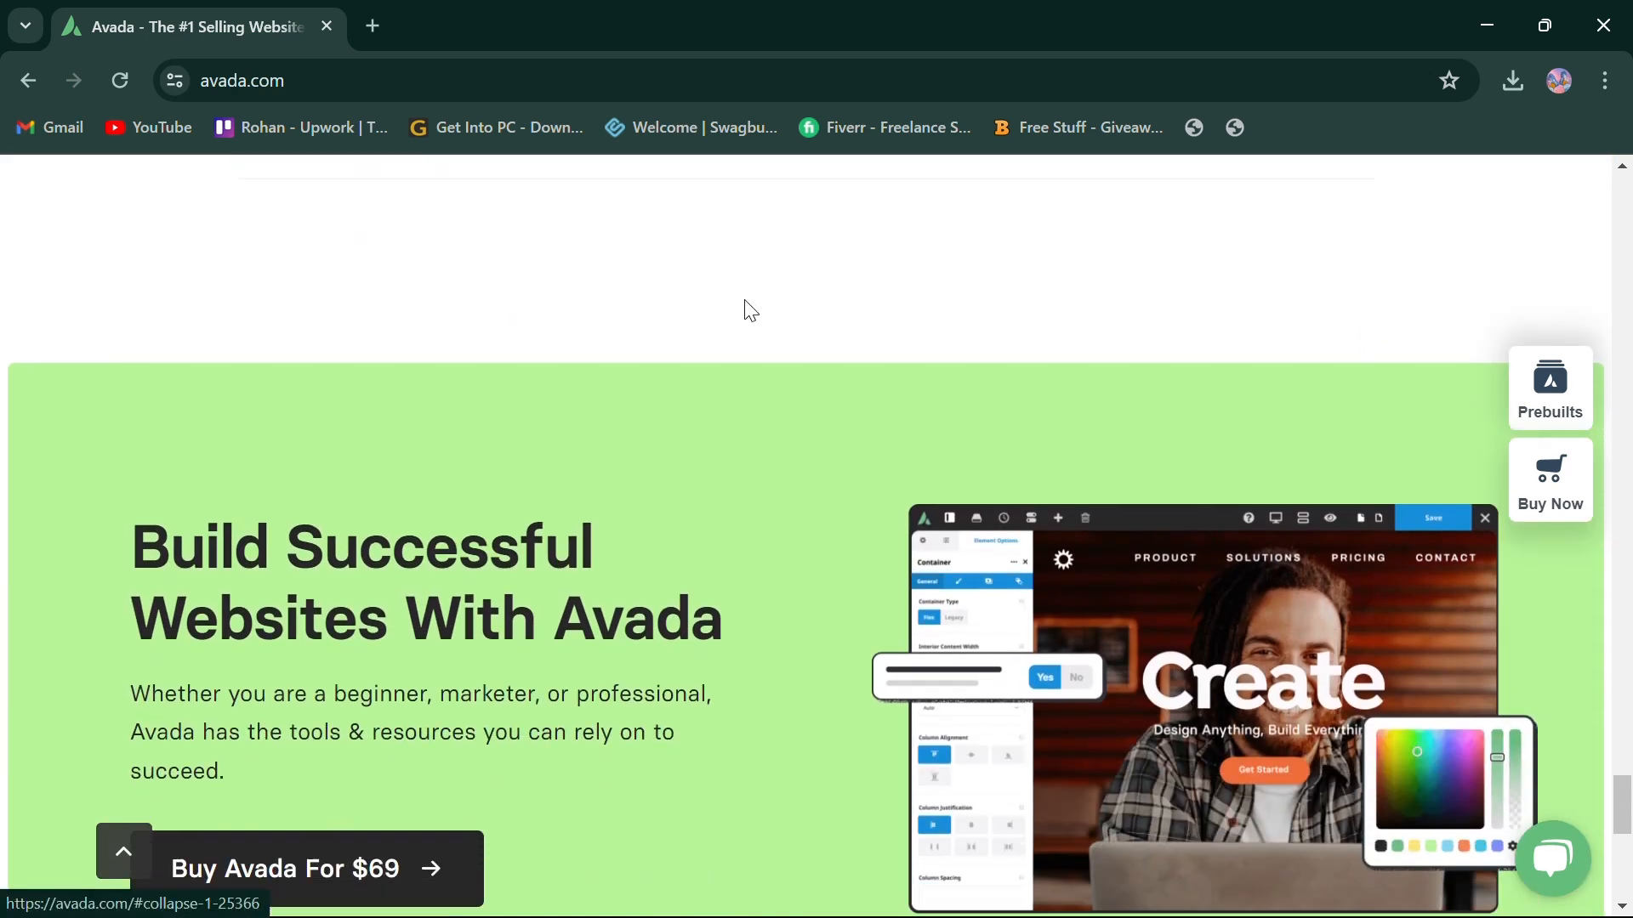
scroll(down, 3)
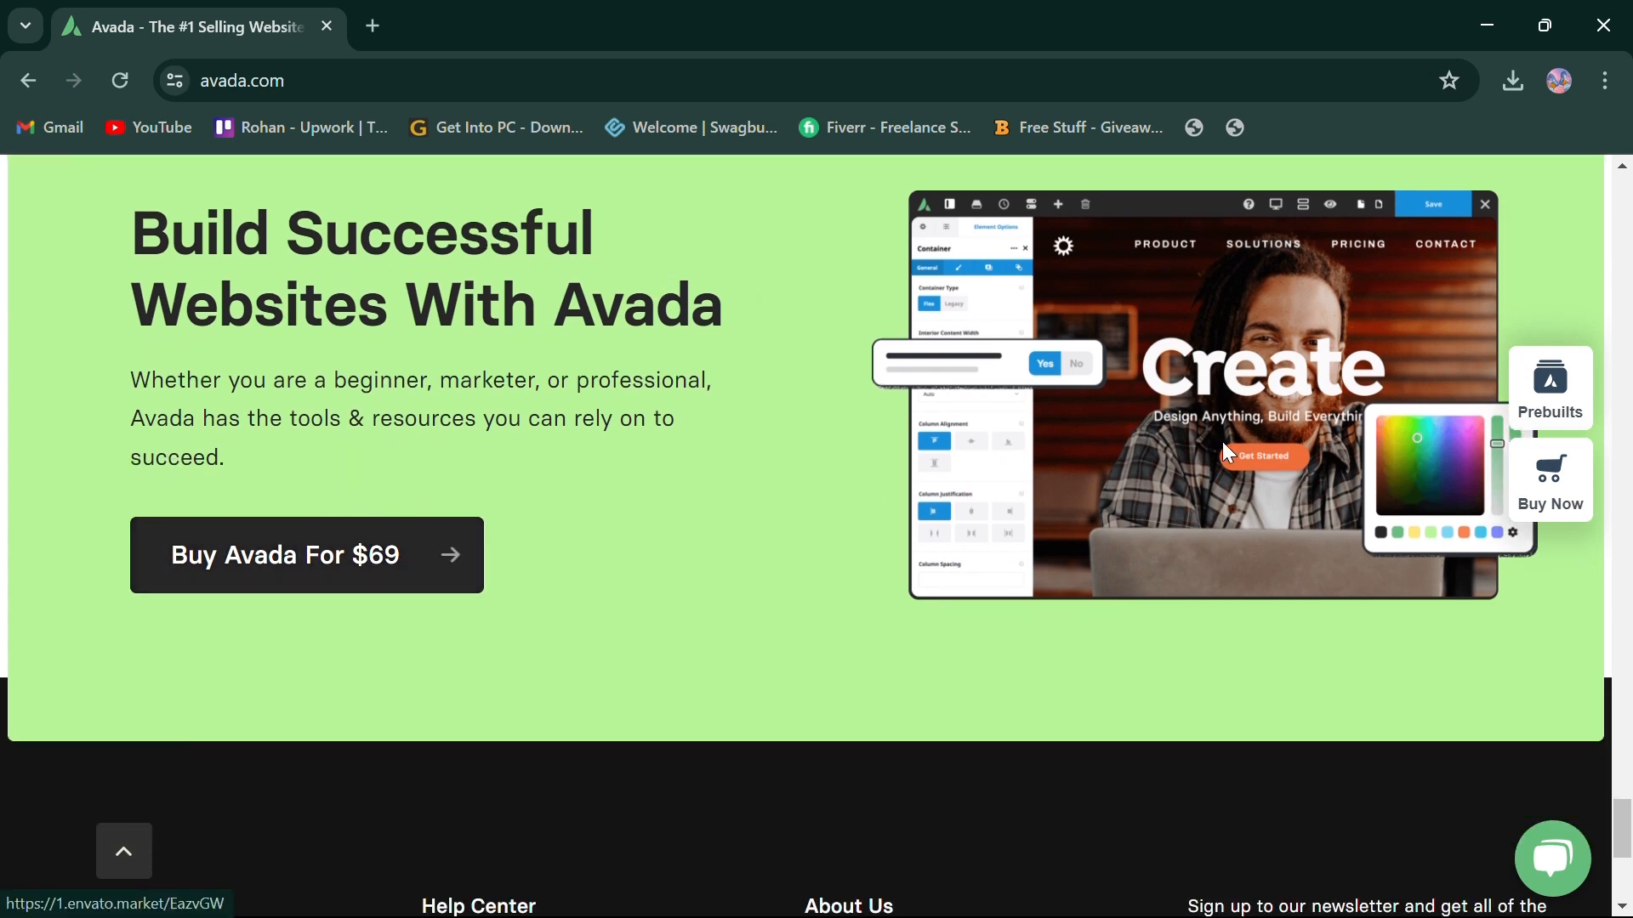
Step: Follow 'Buy Avada For $69' to its ThemeForest Regular License listing
click(306, 555)
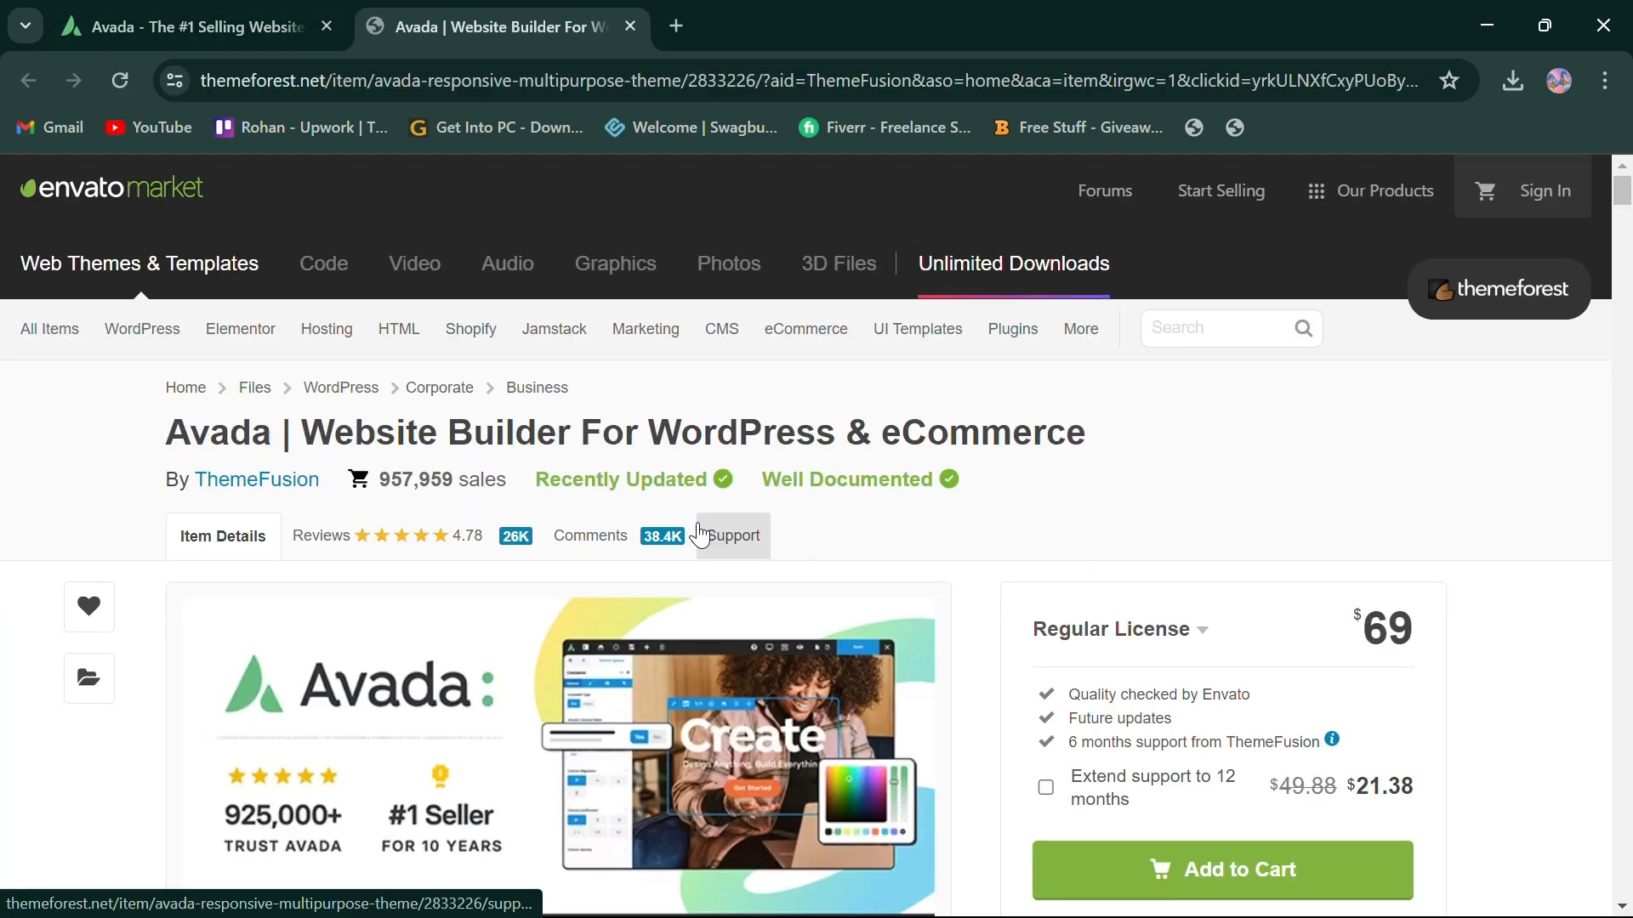
scroll(down, 3)
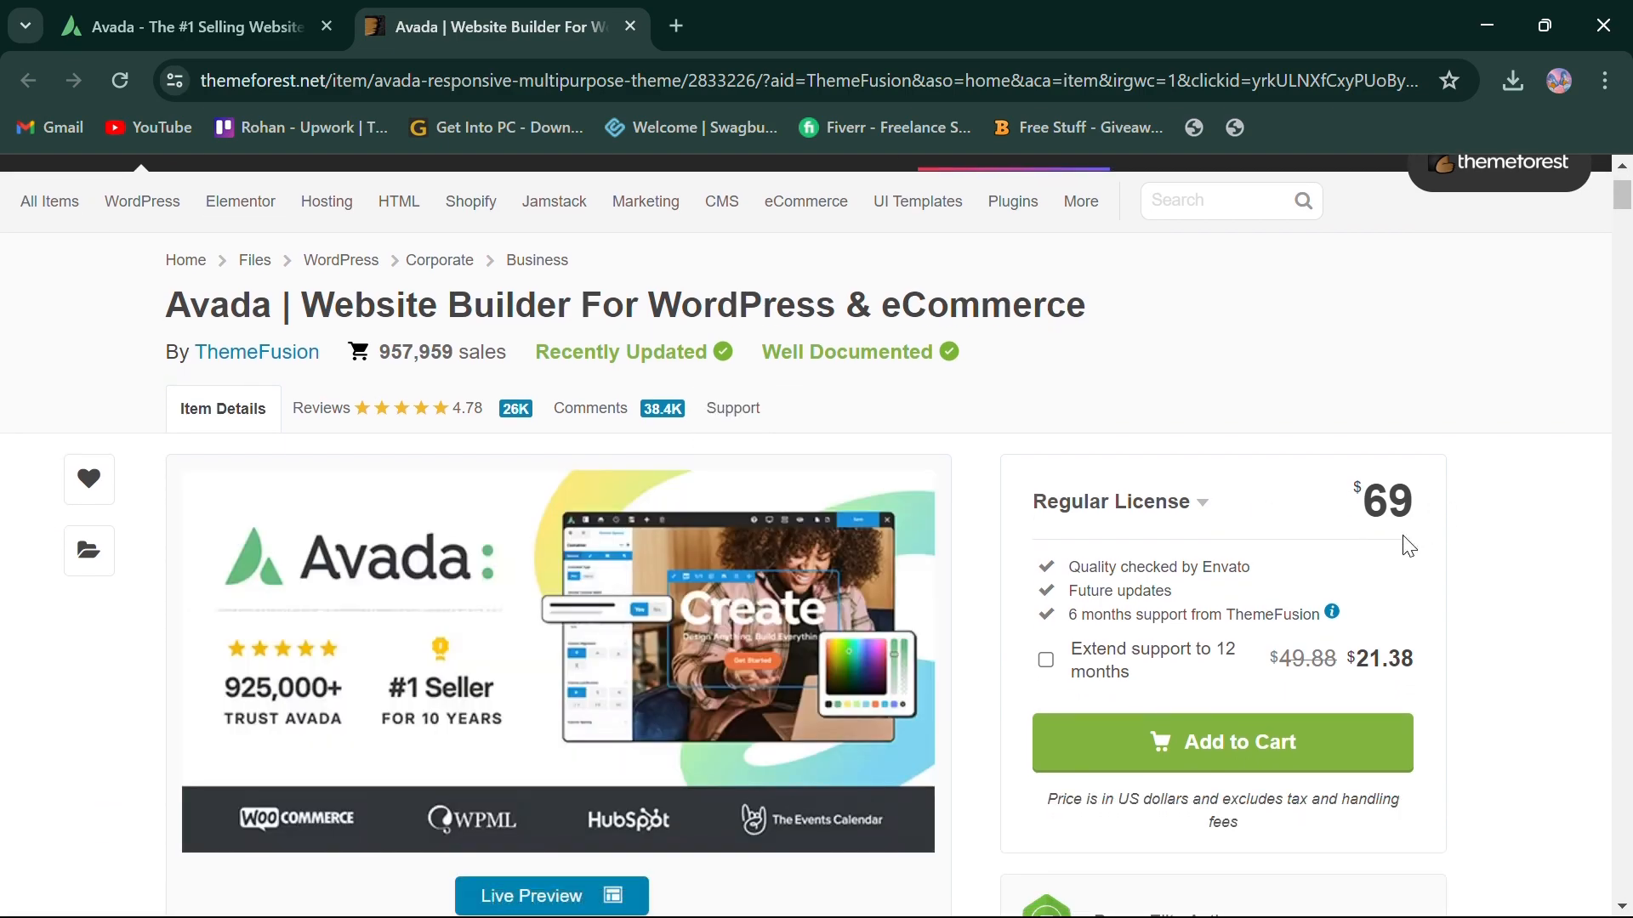